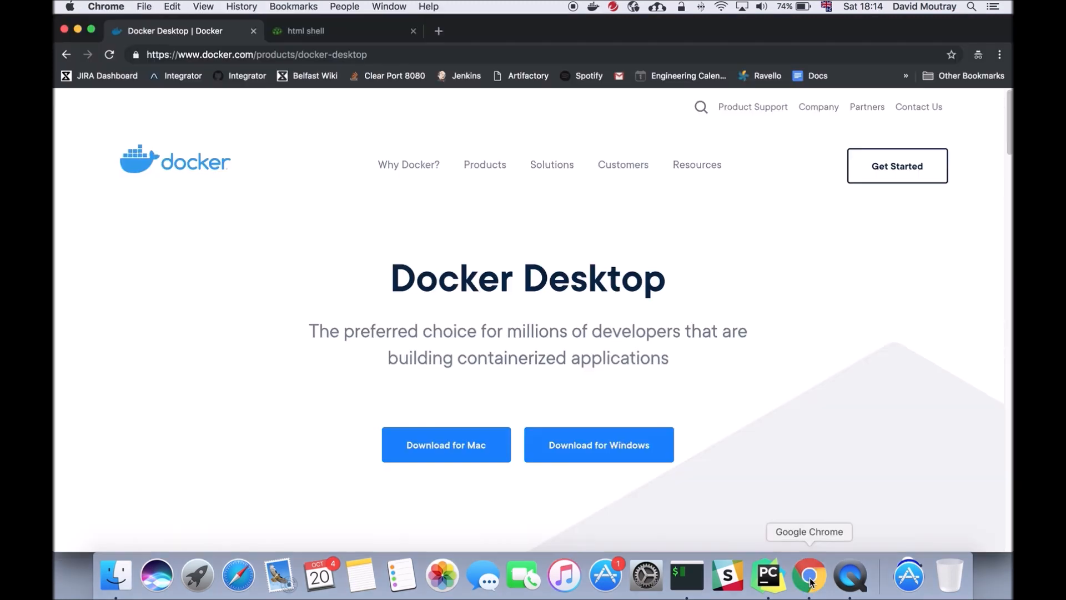
pyautogui.moveTo(292, 169)
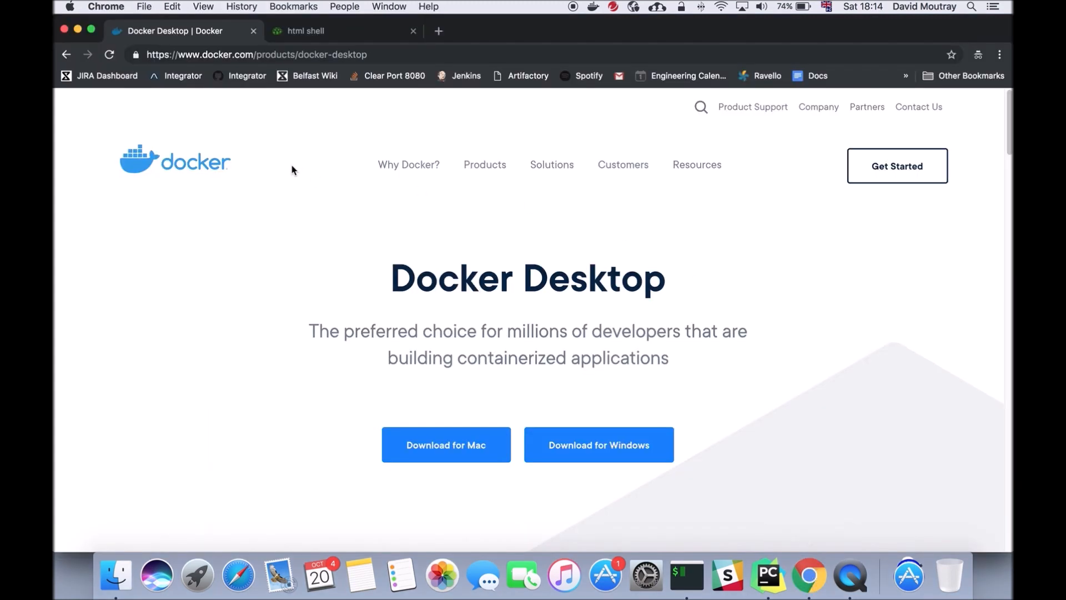
pyautogui.moveTo(317, 116)
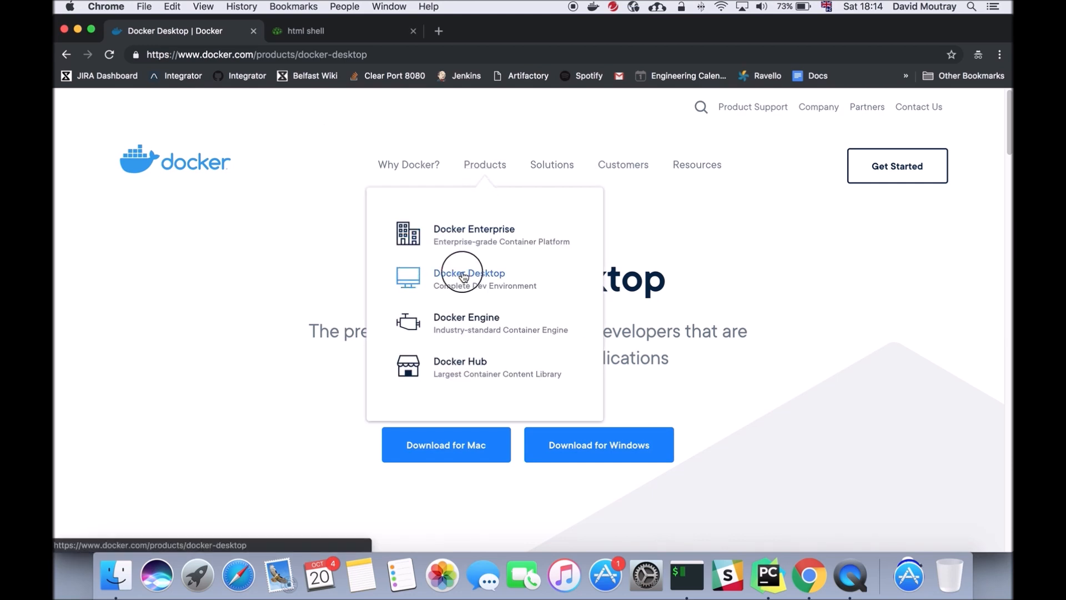
# - Bring PyCharm forward on the docker-flask-server project with home.html open
pyautogui.click(468, 278)
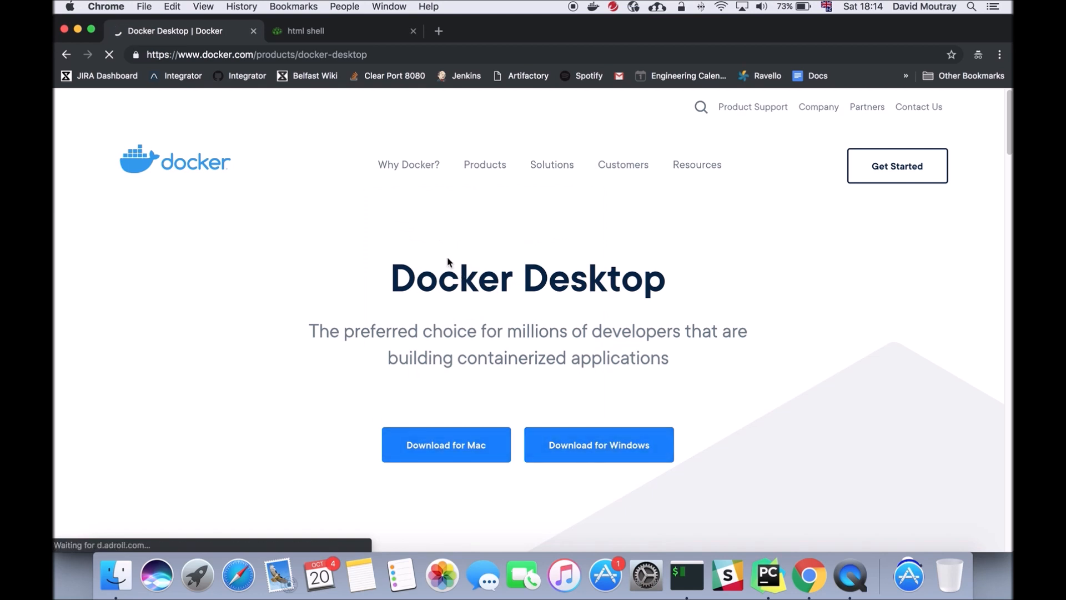
pyautogui.moveTo(548, 358)
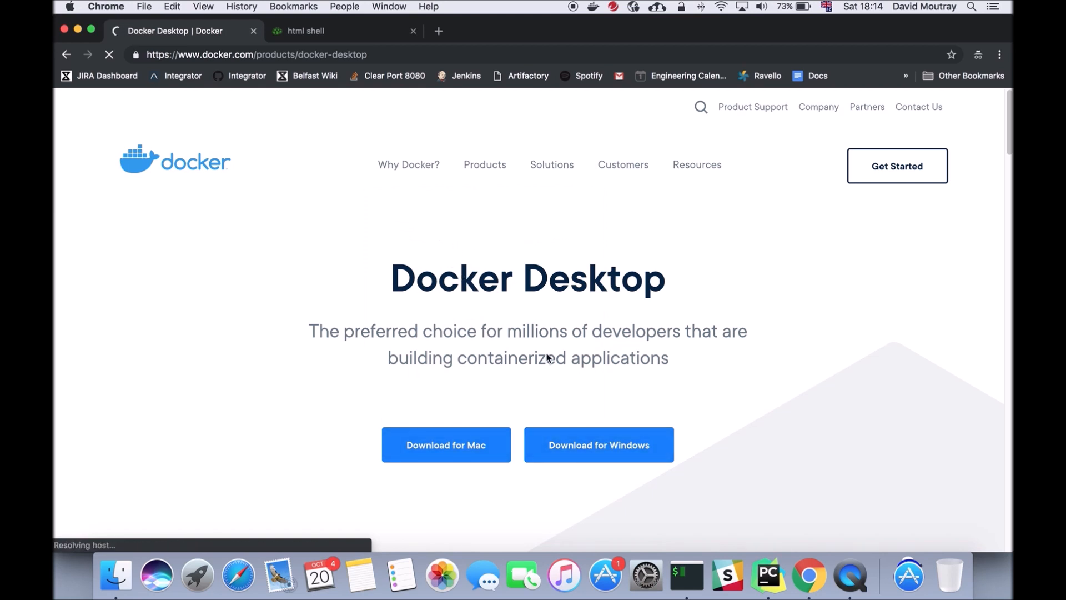
pyautogui.moveTo(607, 485)
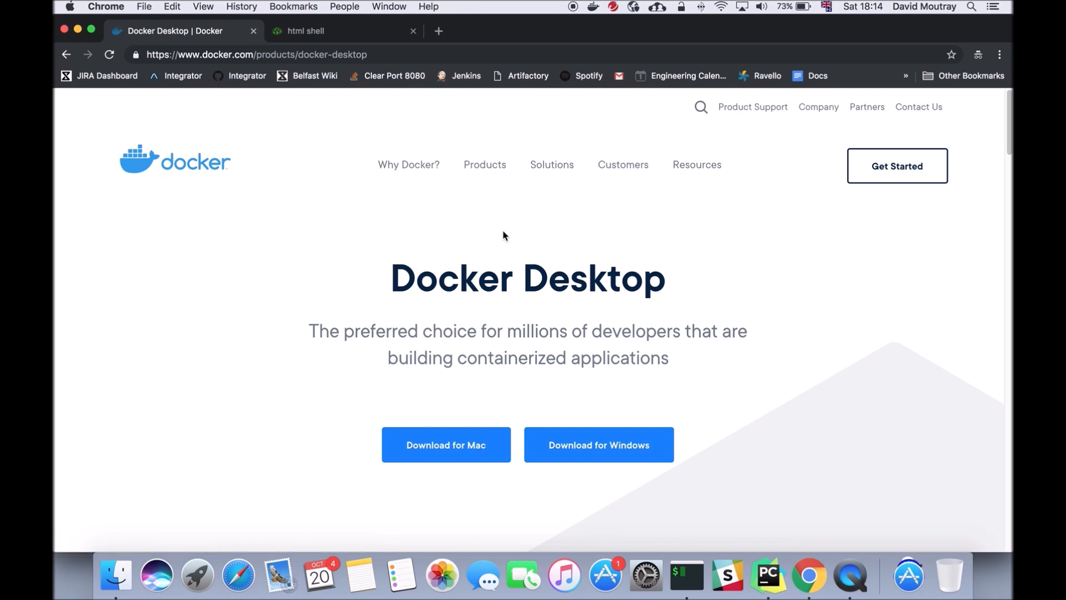
pyautogui.moveTo(575, 311)
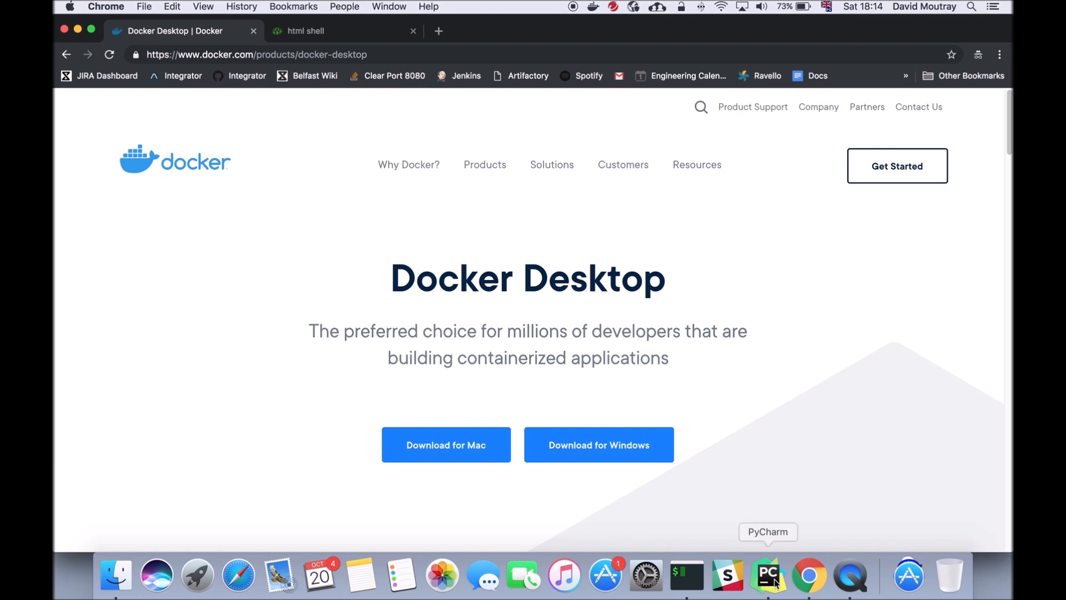
pyautogui.click(768, 575)
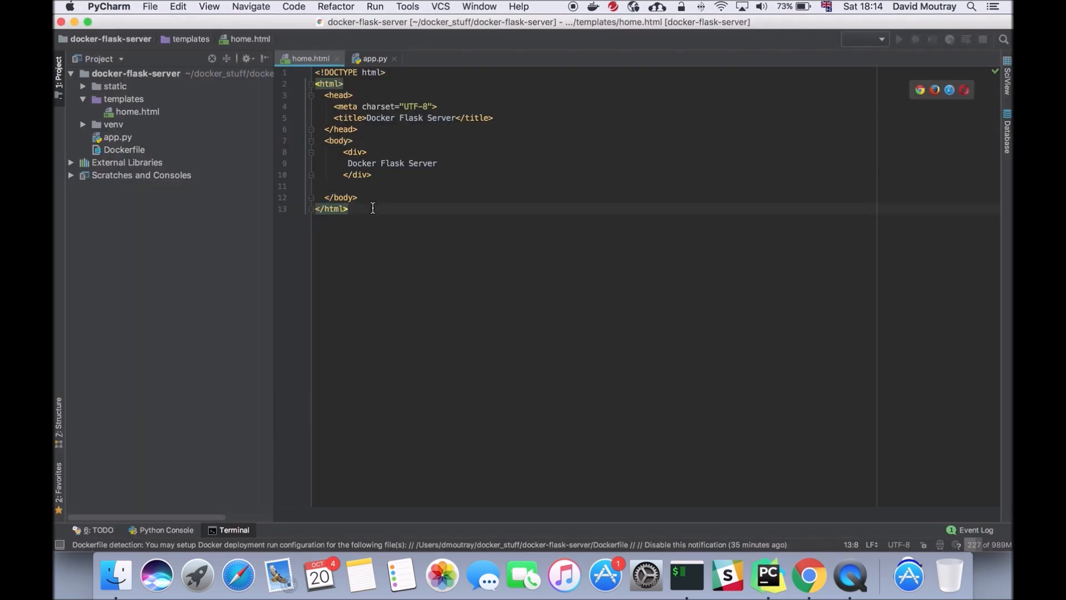
pyautogui.moveTo(369, 209)
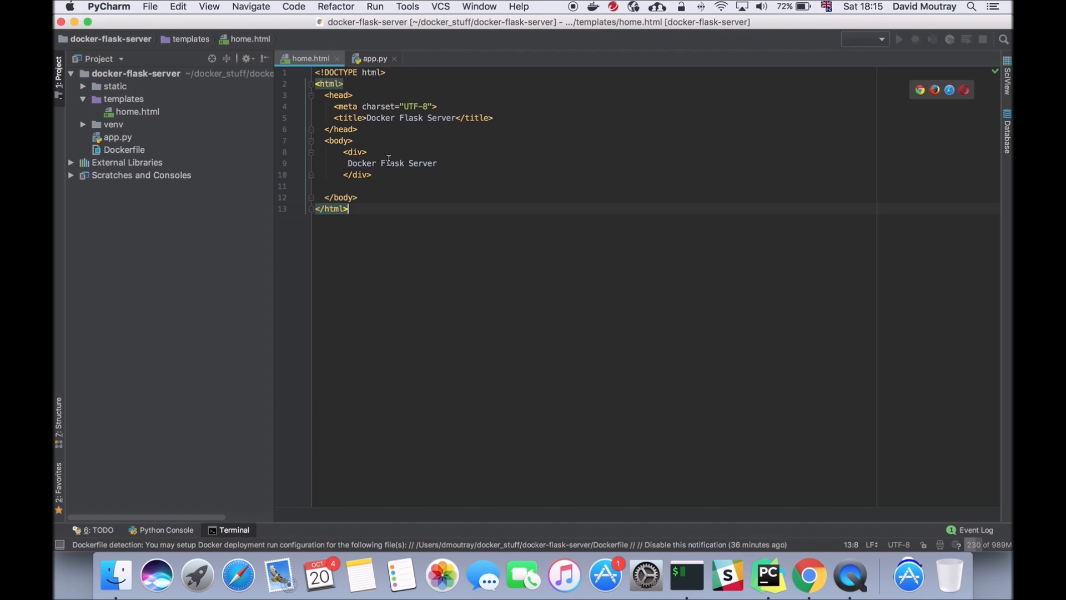
pyautogui.moveTo(360, 186)
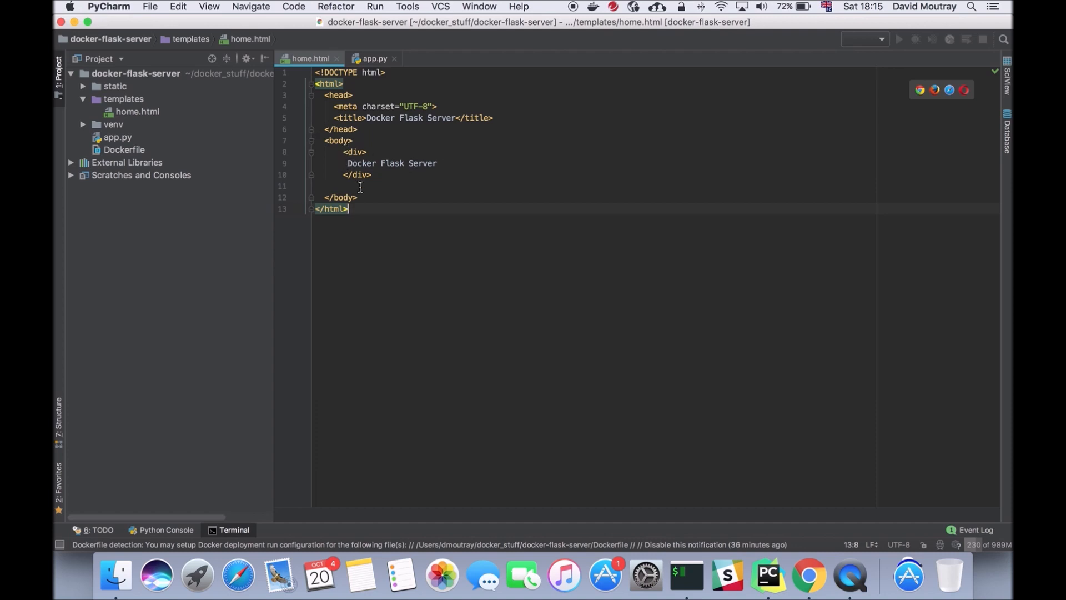
pyautogui.moveTo(483, 113)
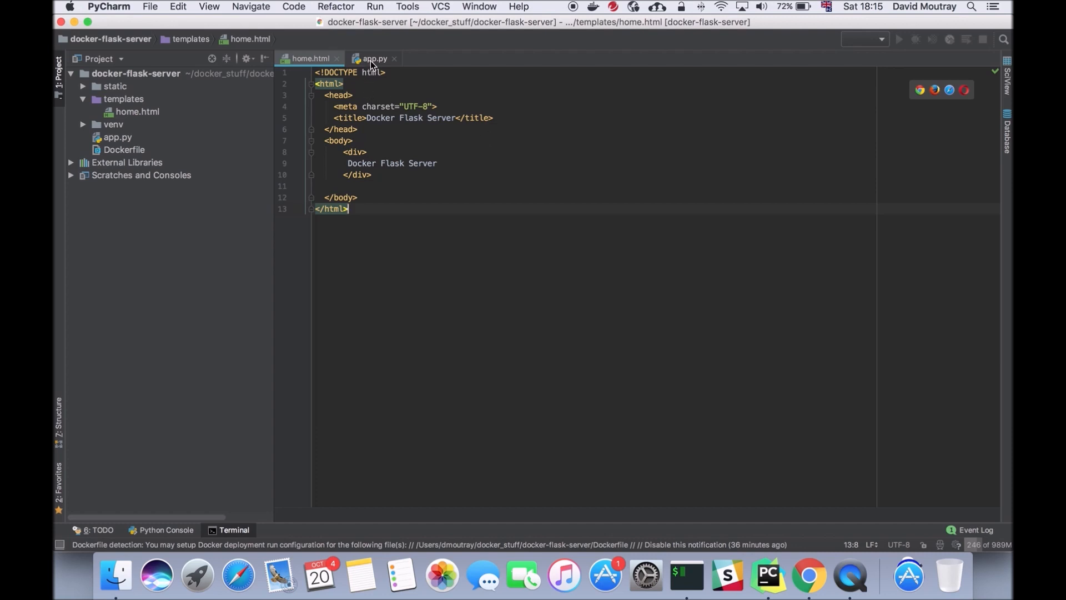
pyautogui.click(373, 58)
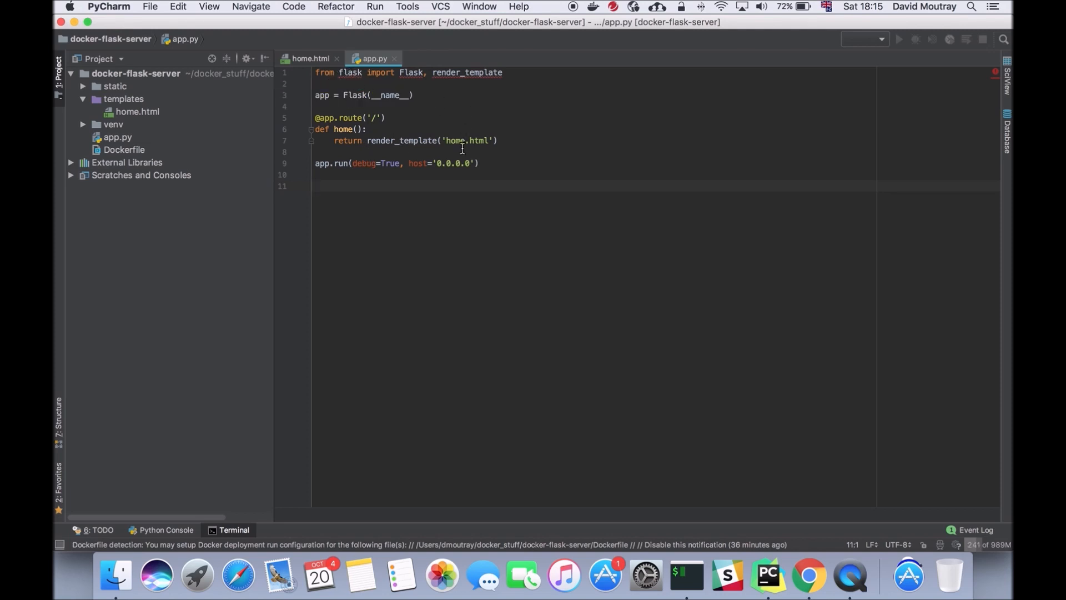
pyautogui.moveTo(452, 122)
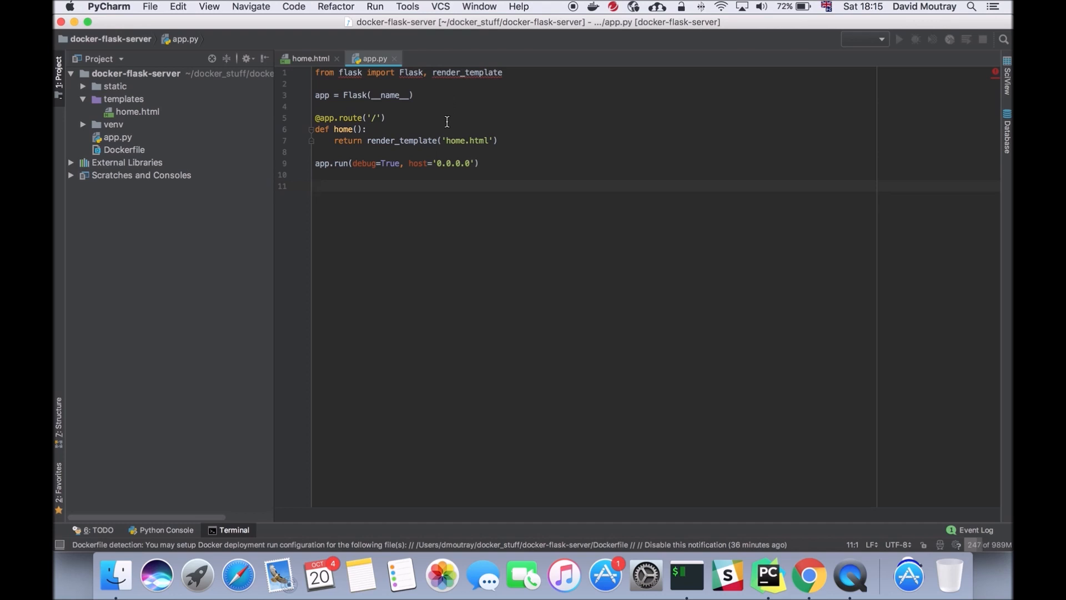
pyautogui.tripleClick(348, 118)
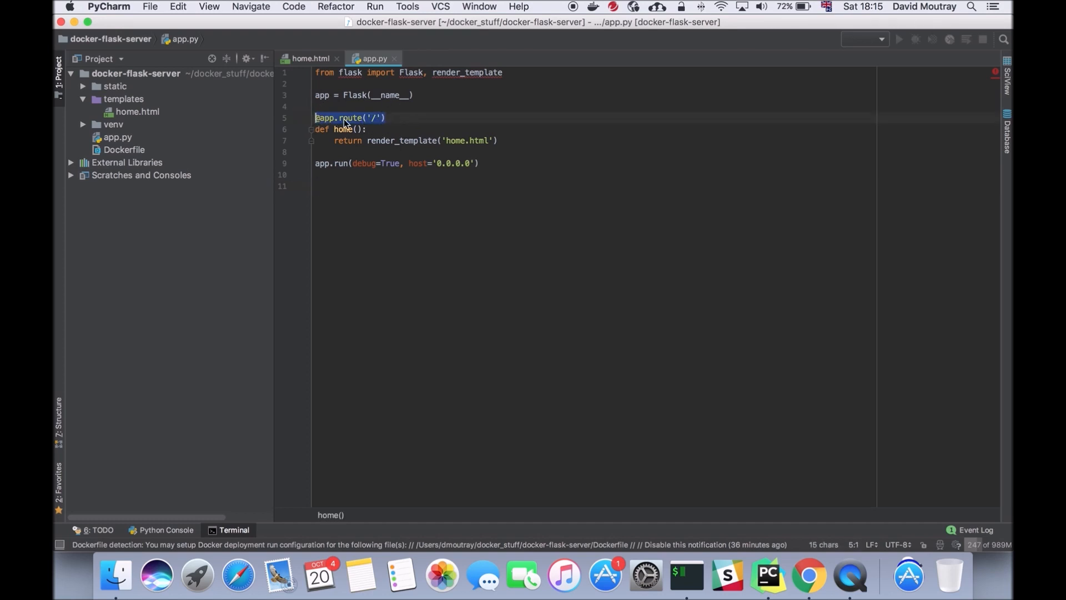
pyautogui.click(400, 118)
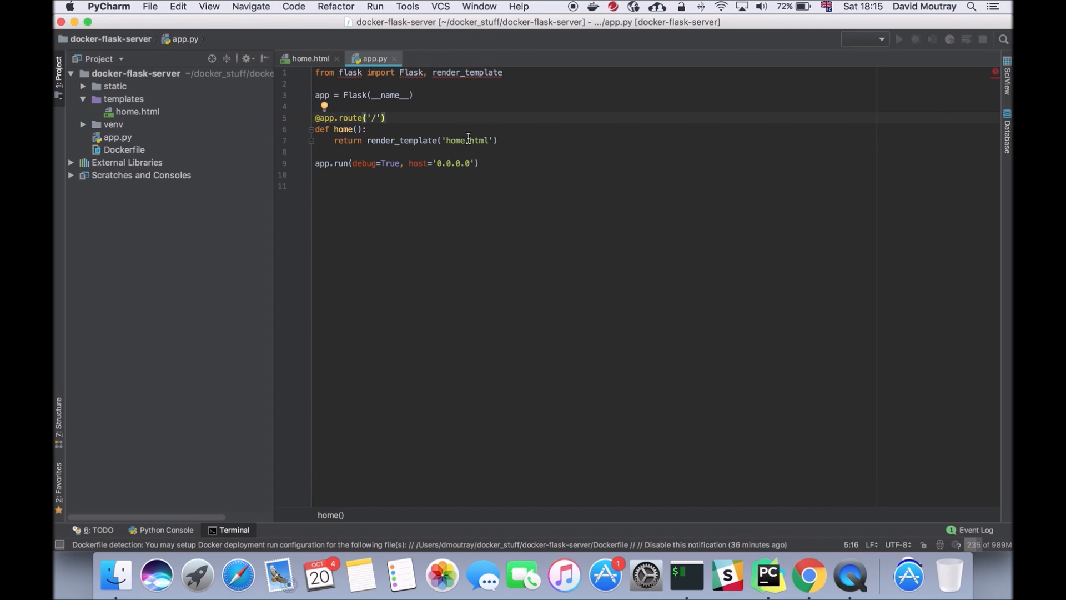
pyautogui.moveTo(115, 109)
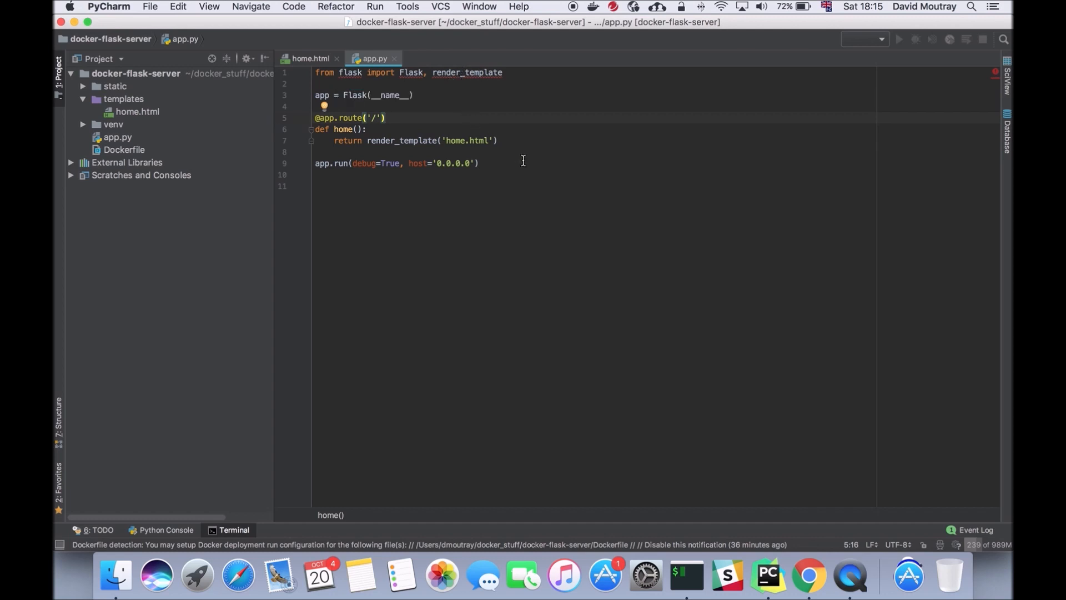
pyautogui.moveTo(532, 155)
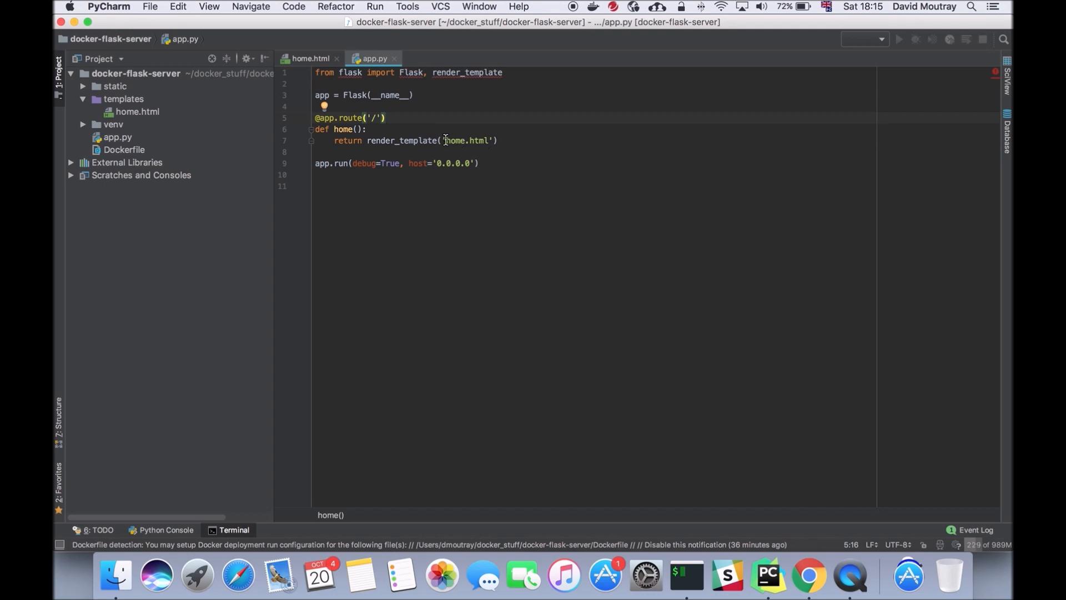
pyautogui.moveTo(562, 237)
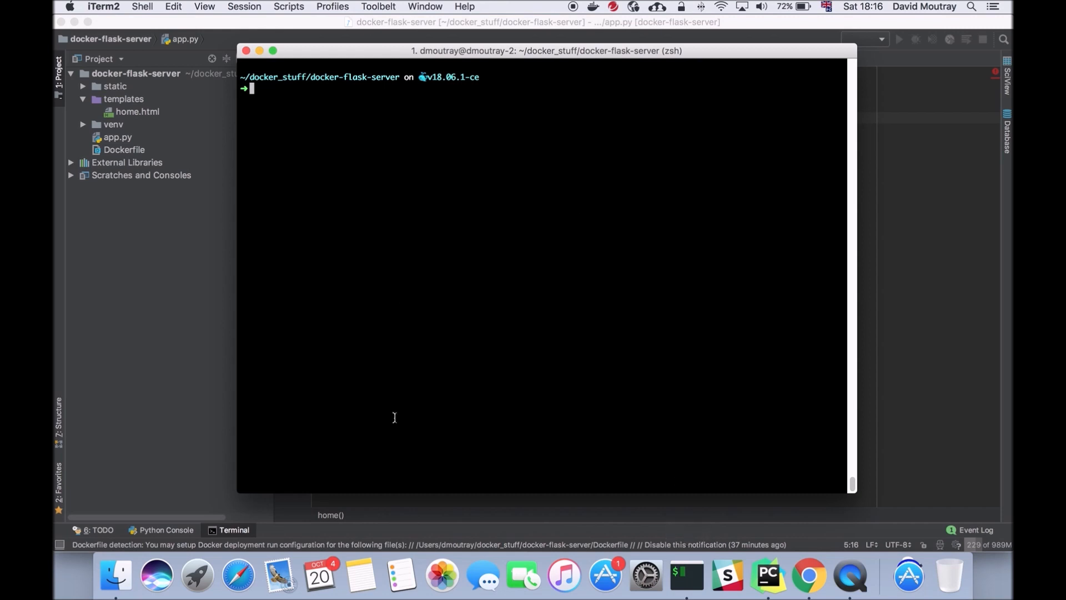
pyautogui.moveTo(375, 307)
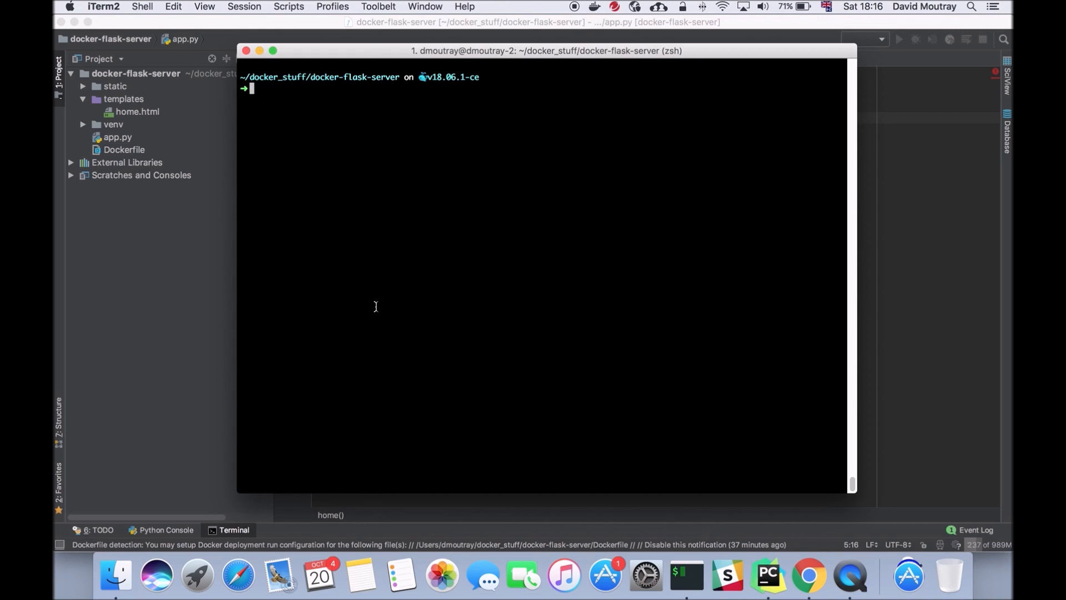
# - Run docker to list its commands, then clear the terminal
pyautogui.write('docker')
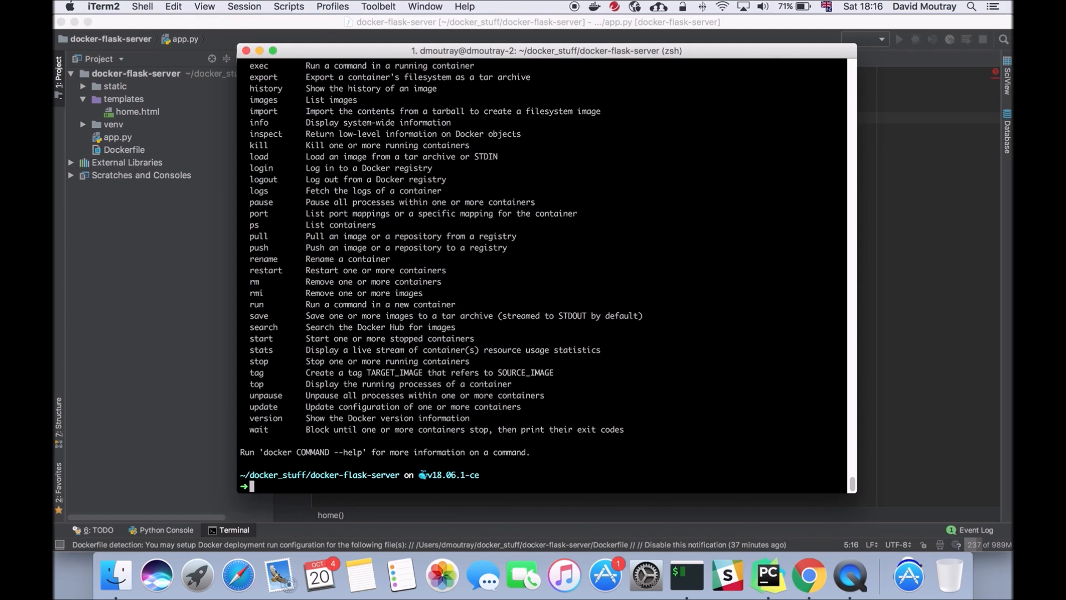
pyautogui.write('clear')
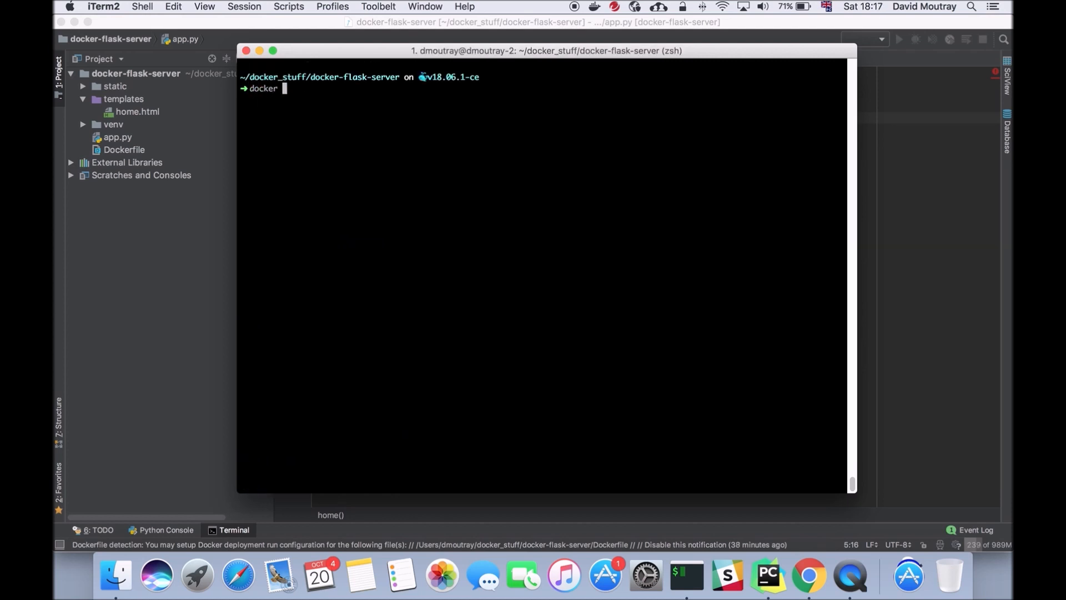
# - Run docker run -p 5500:5000 alpine, pulling the alpine:latest image
pyautogui.write('run')
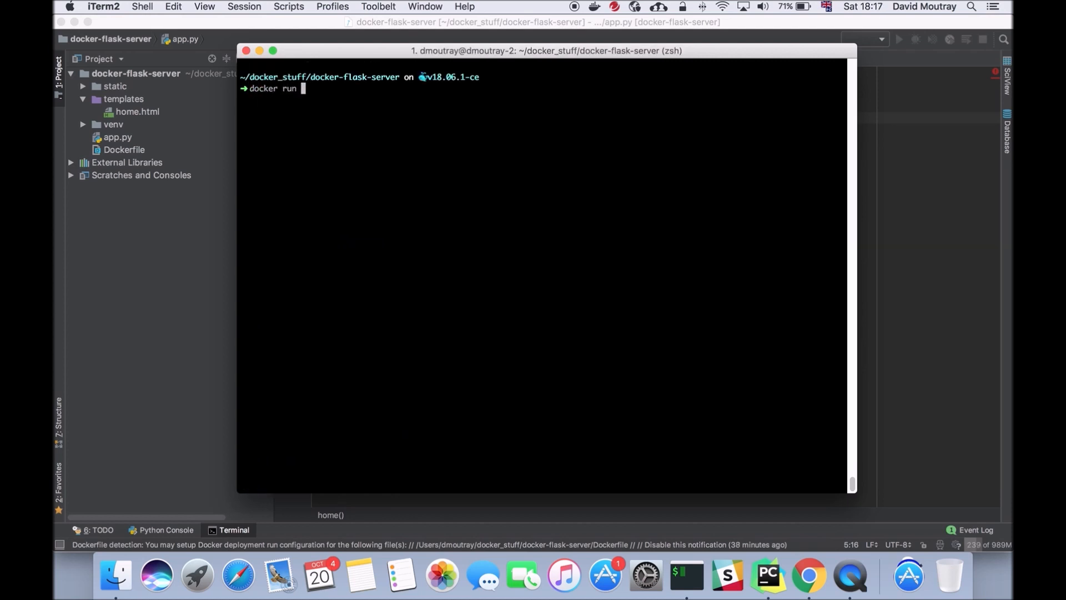
pyautogui.write('-p')
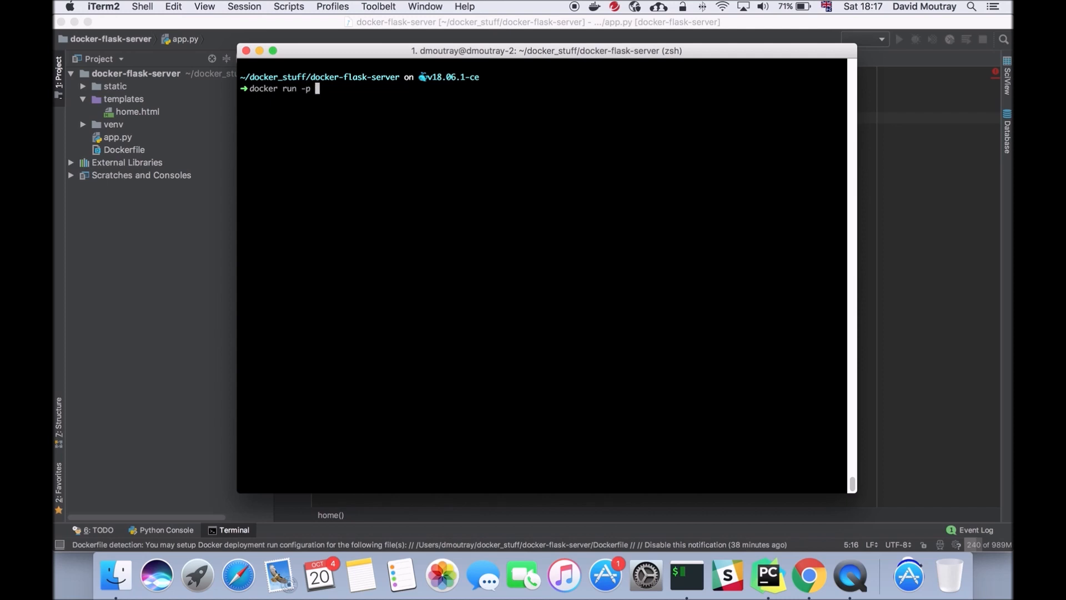
pyautogui.write('5500:')
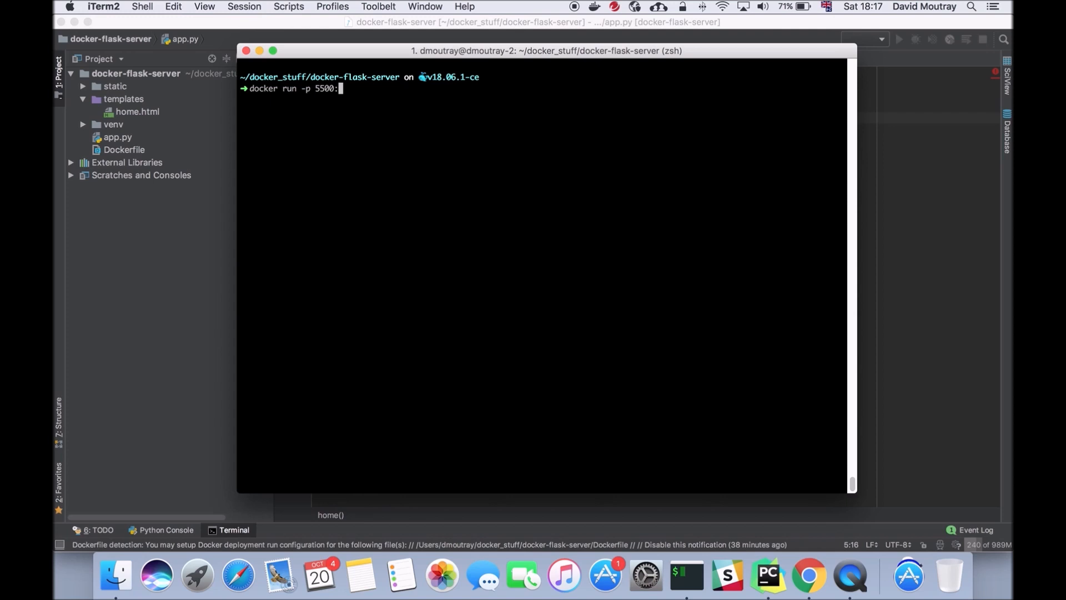
pyautogui.write('5000')
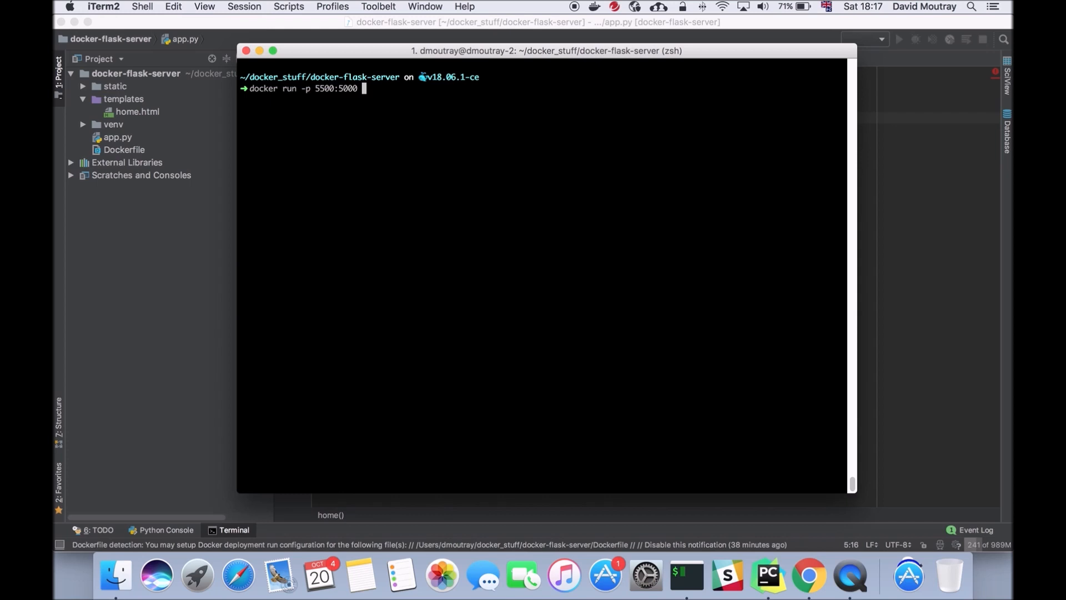
pyautogui.write('alp')
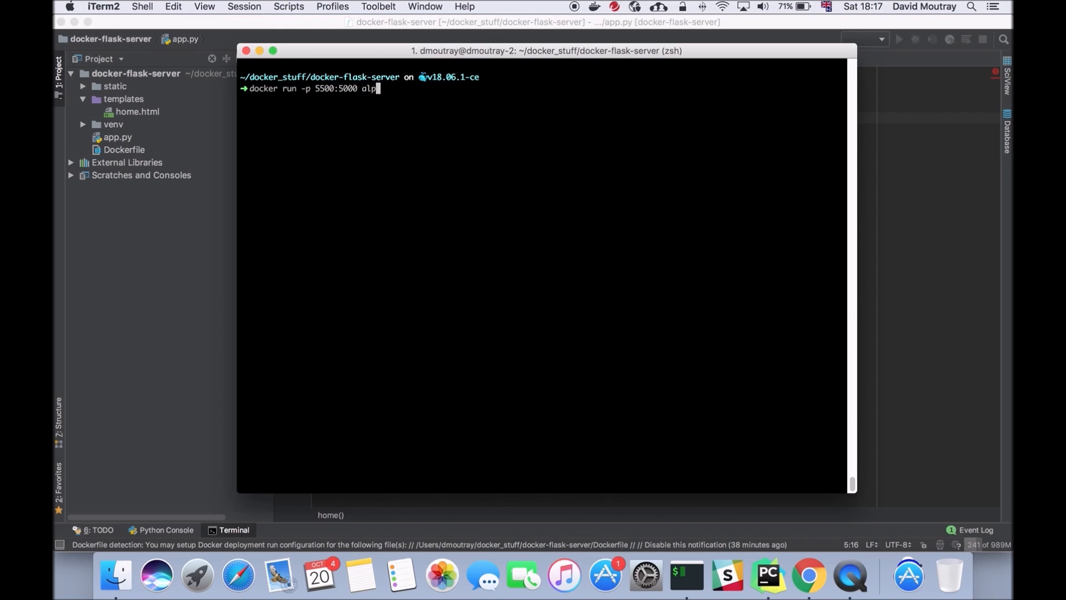
pyautogui.write('ine')
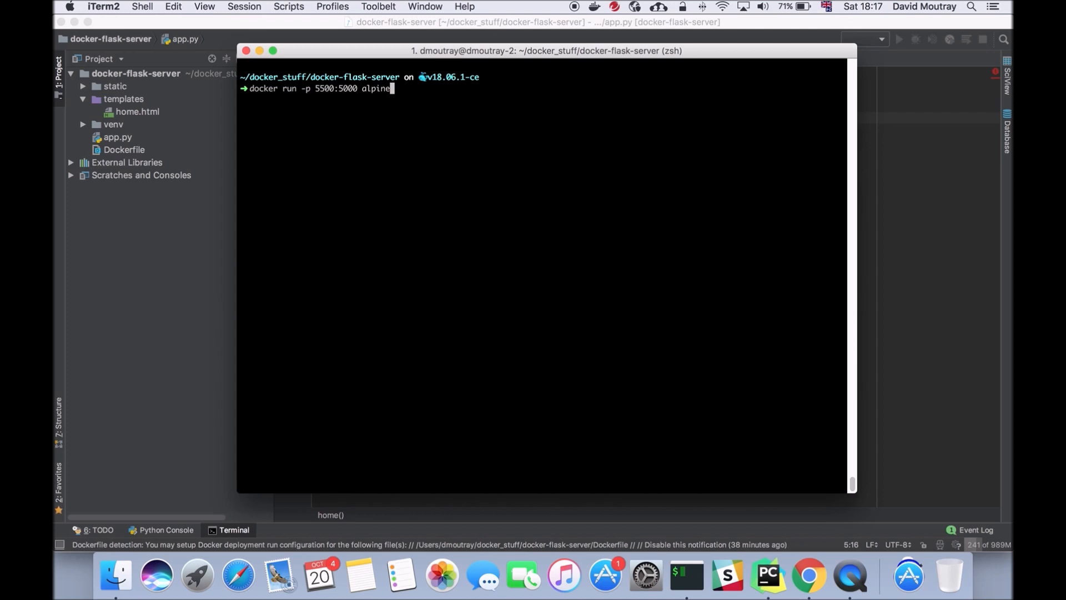
pyautogui.press('enter')
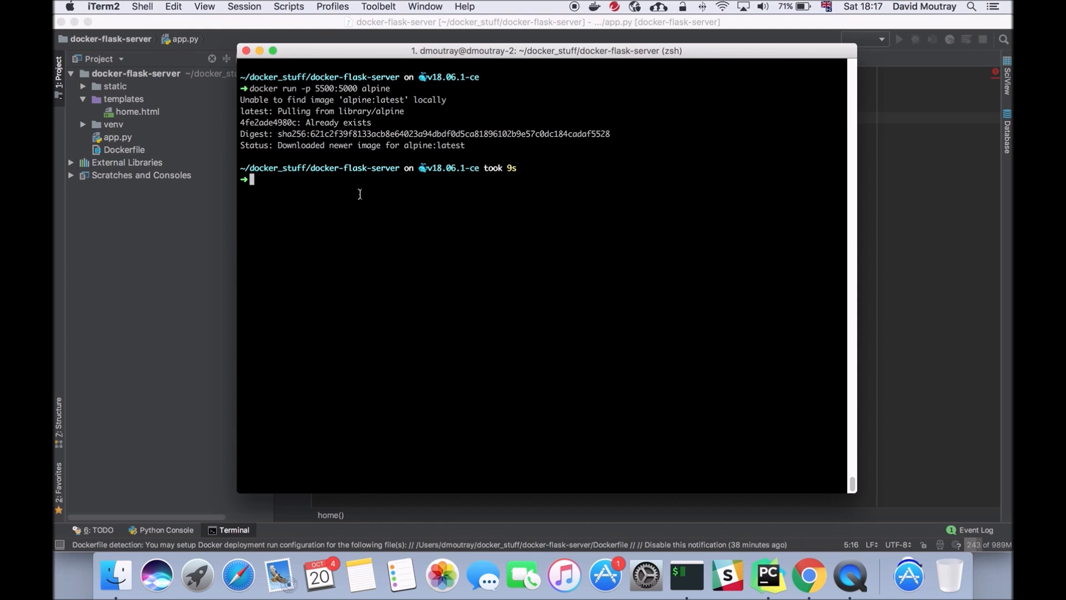
pyautogui.write('docker image ls')
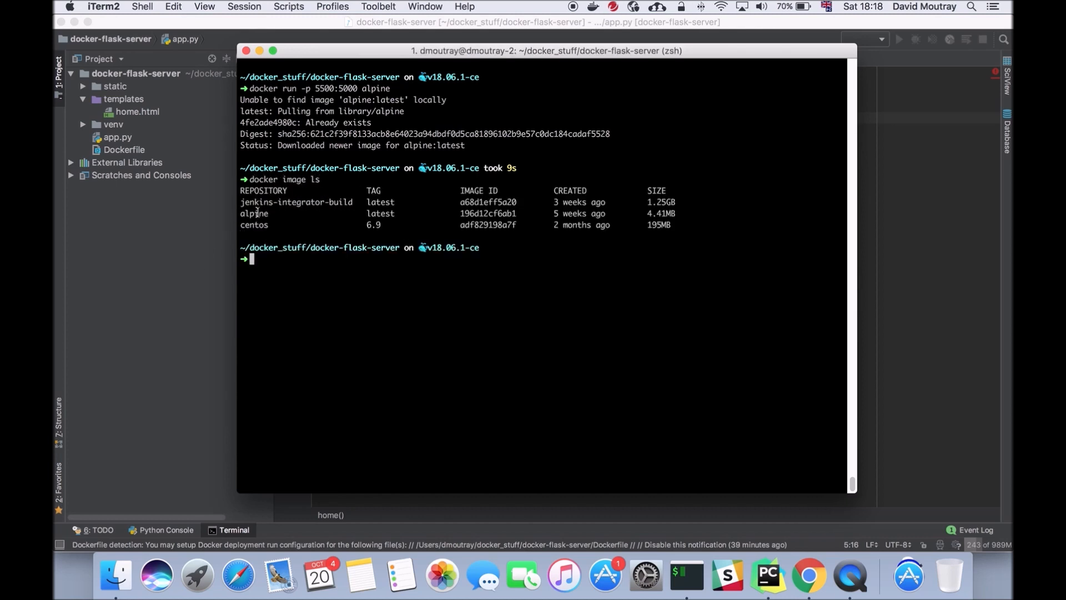
# - List local images, then relaunch alpine interactively with docker run -ti -p 5500:5000 alpine
pyautogui.doubleClick(254, 213)
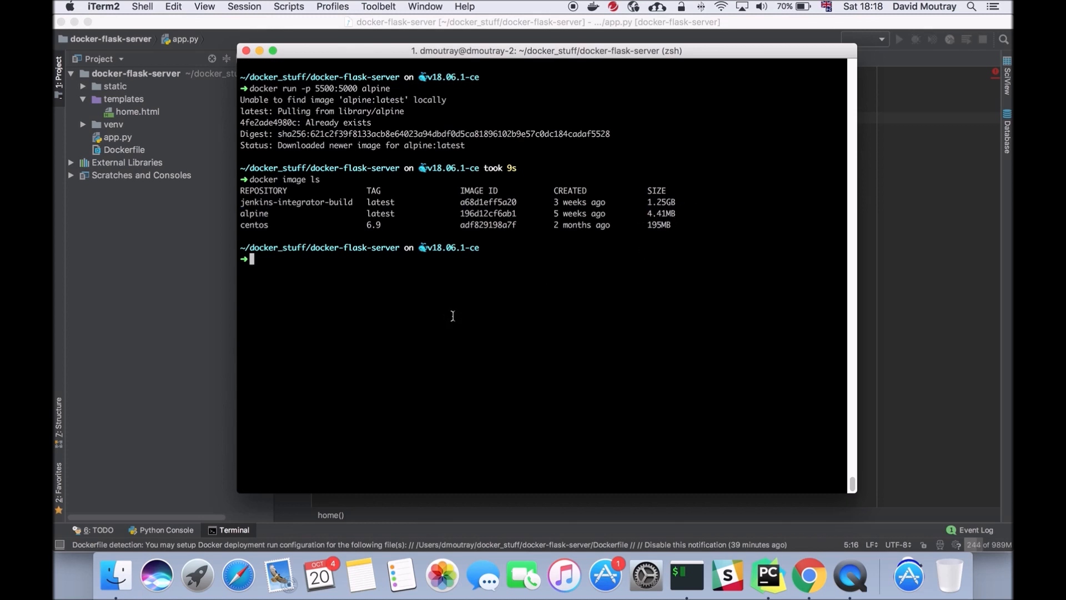
pyautogui.write('docker run -p 5500:5000 alpine')
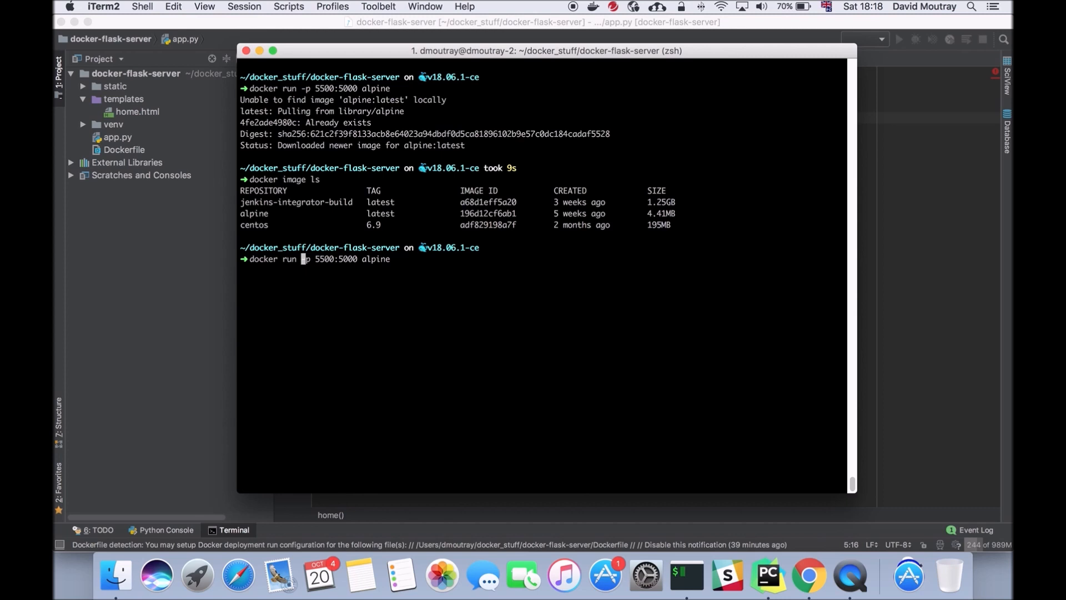
pyautogui.write('-ti')
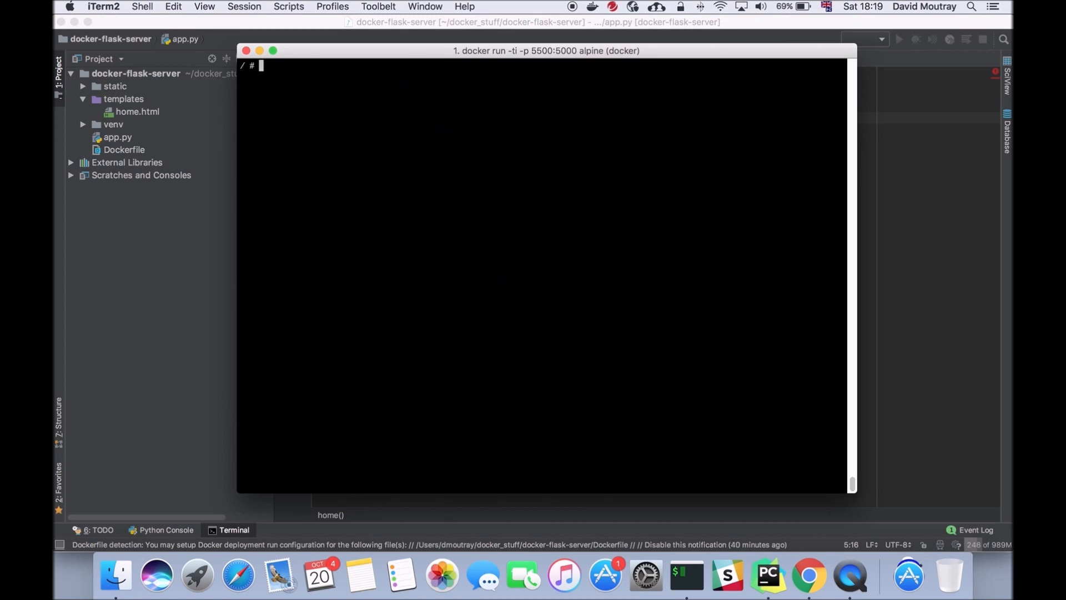
pyautogui.moveTo(388, 115)
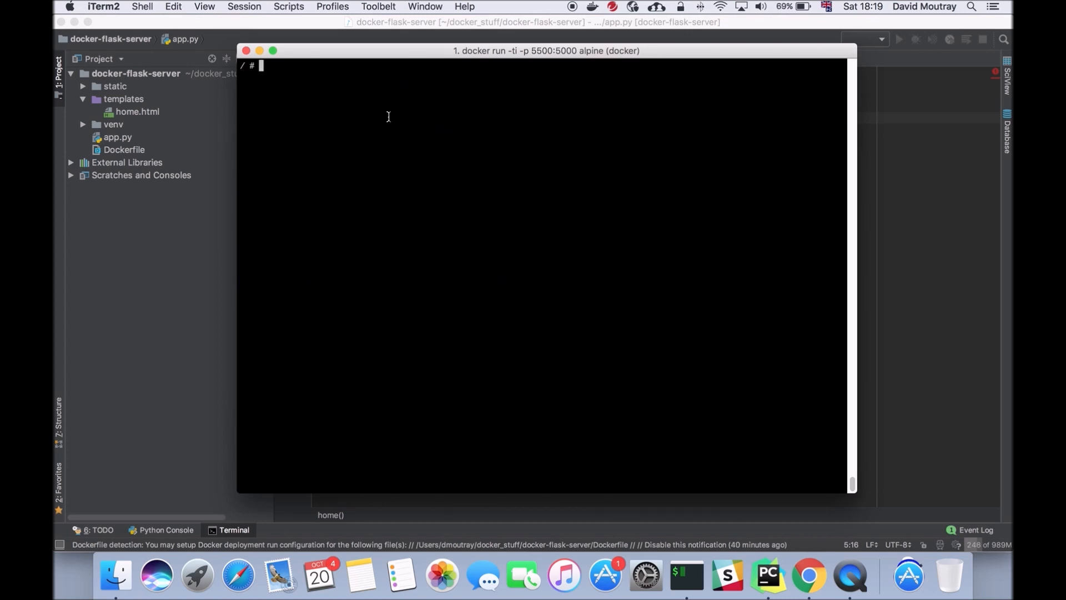
pyautogui.moveTo(380, 125)
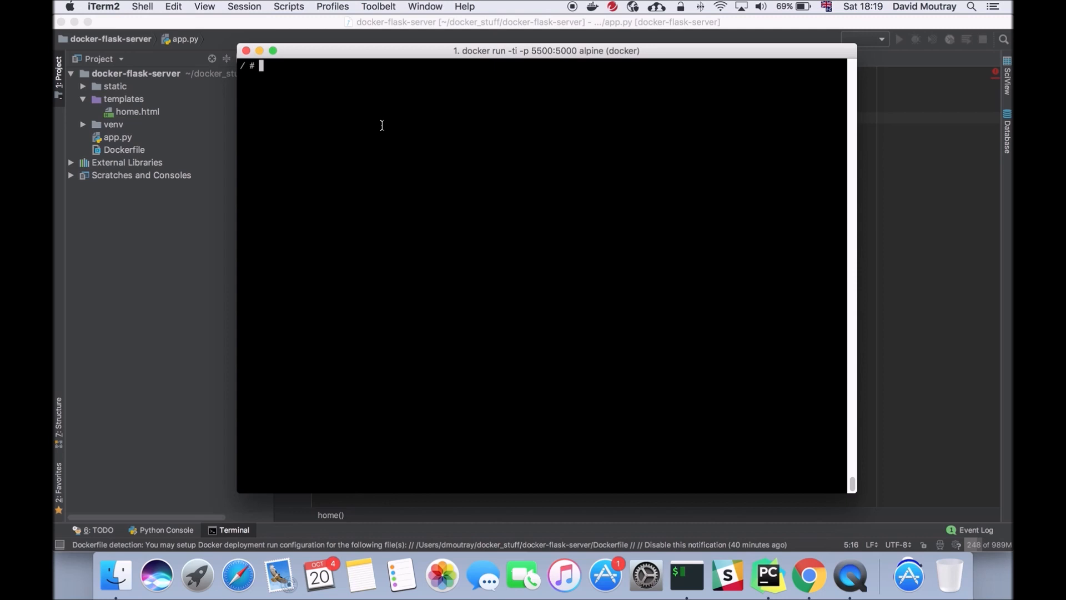
# - Run apk add python py-virtualenv inside the Alpine container
pyautogui.write('apk')
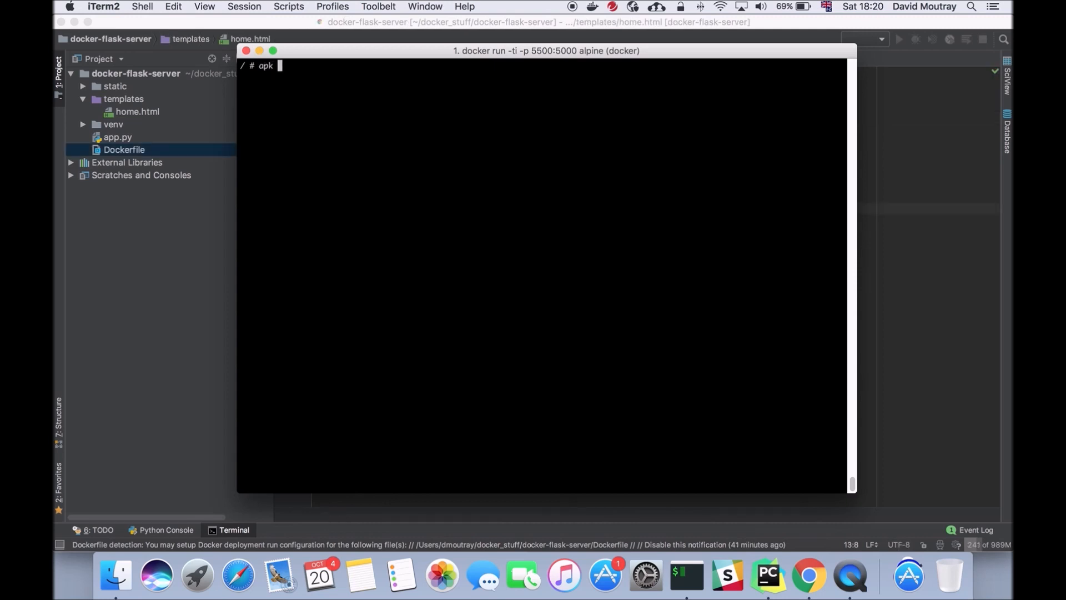
pyautogui.write('add python')
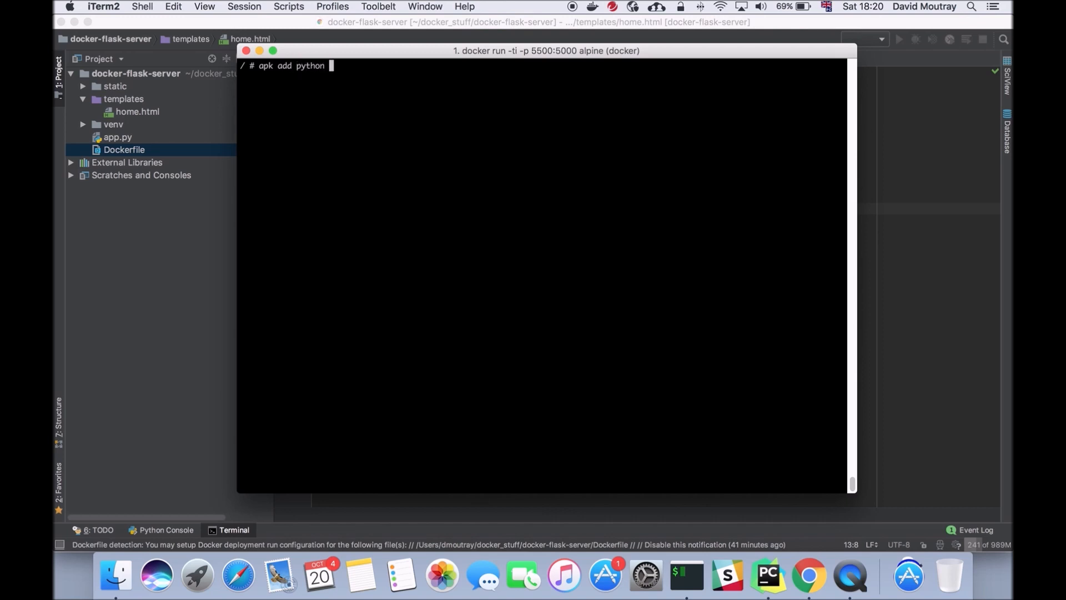
pyautogui.write('py')
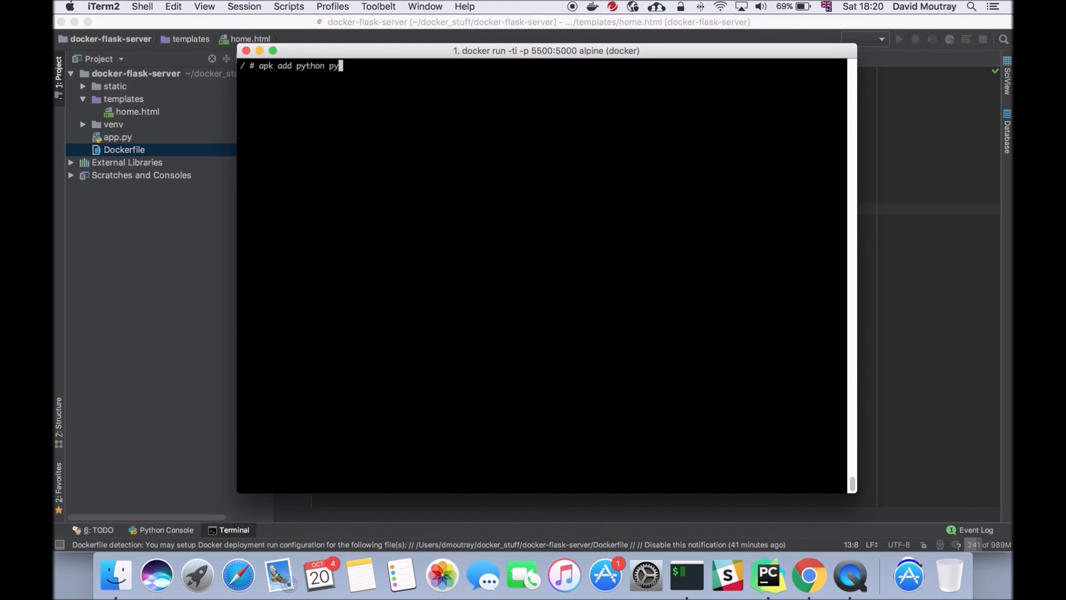
pyautogui.write('virtu')
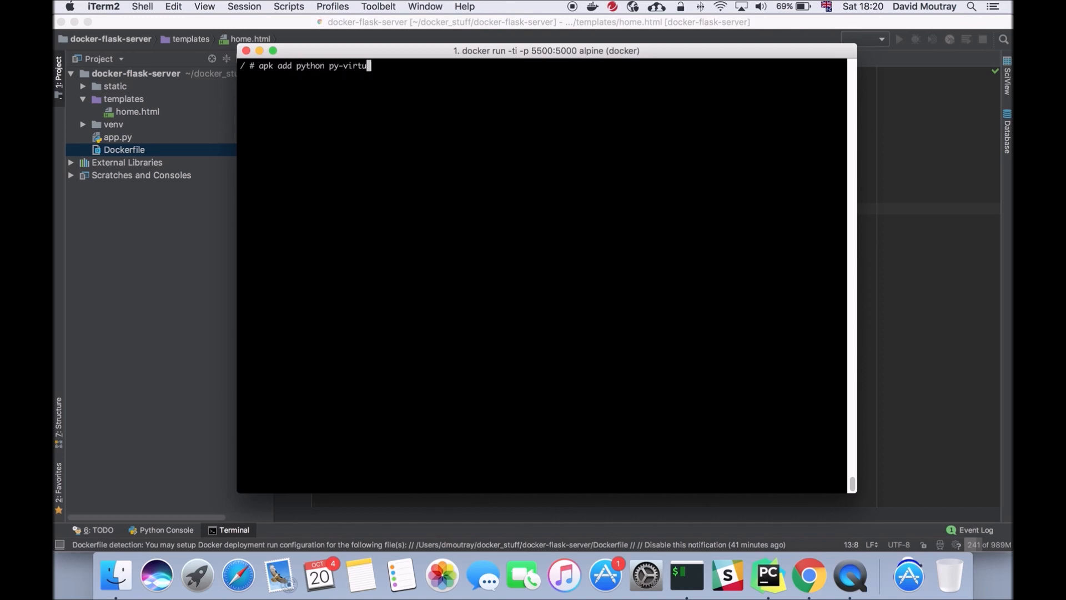
pyautogui.write('alenv')
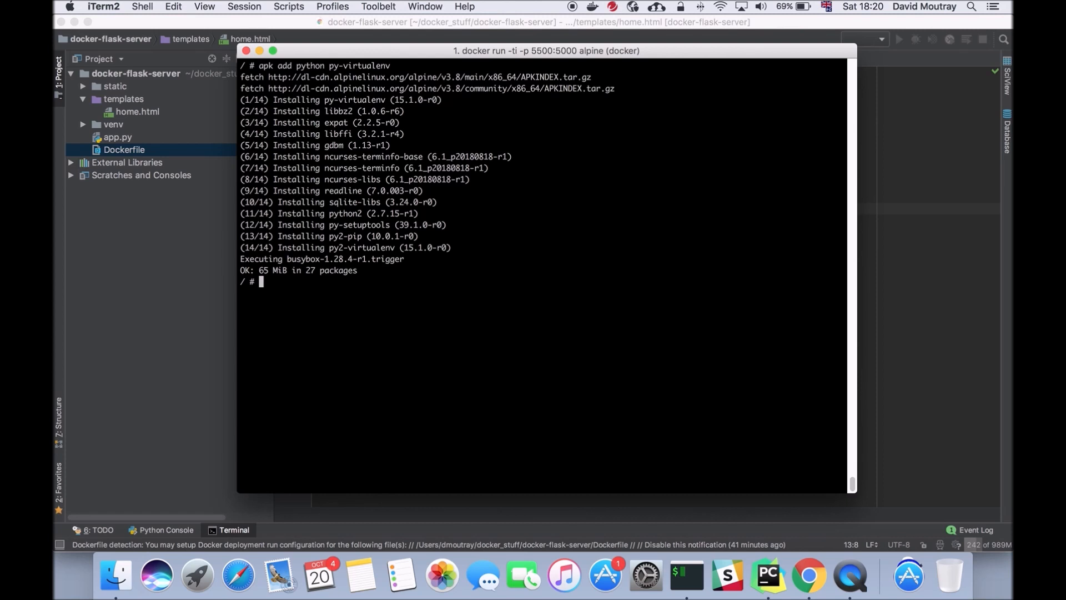
pyautogui.write('ls')
pyautogui.write('cd home')
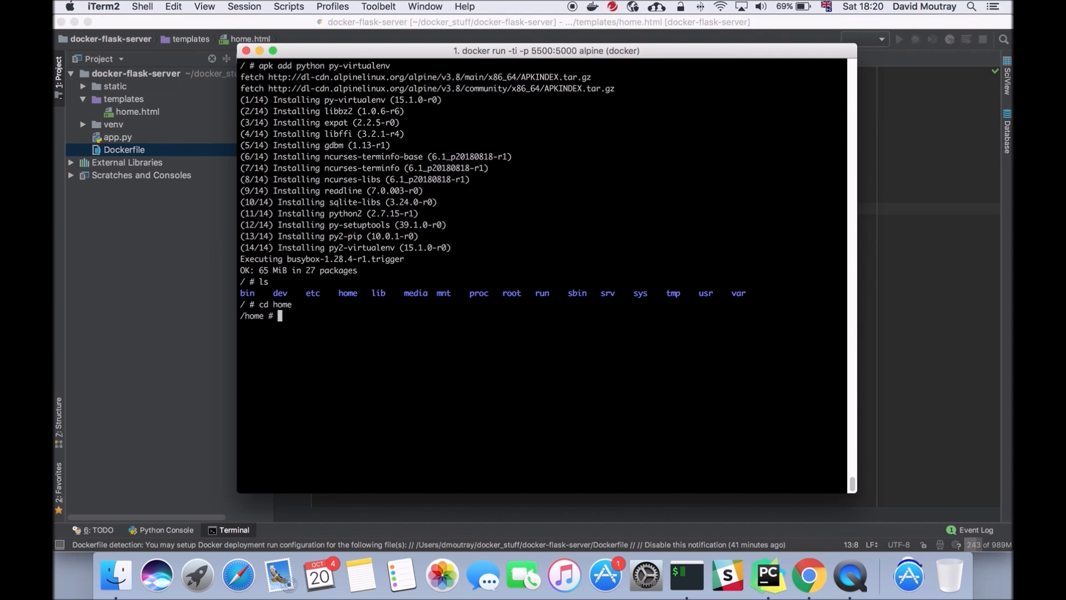
# - Create a docker_flask_server folder under /home and change into it
pyautogui.write('mkdir docker_')
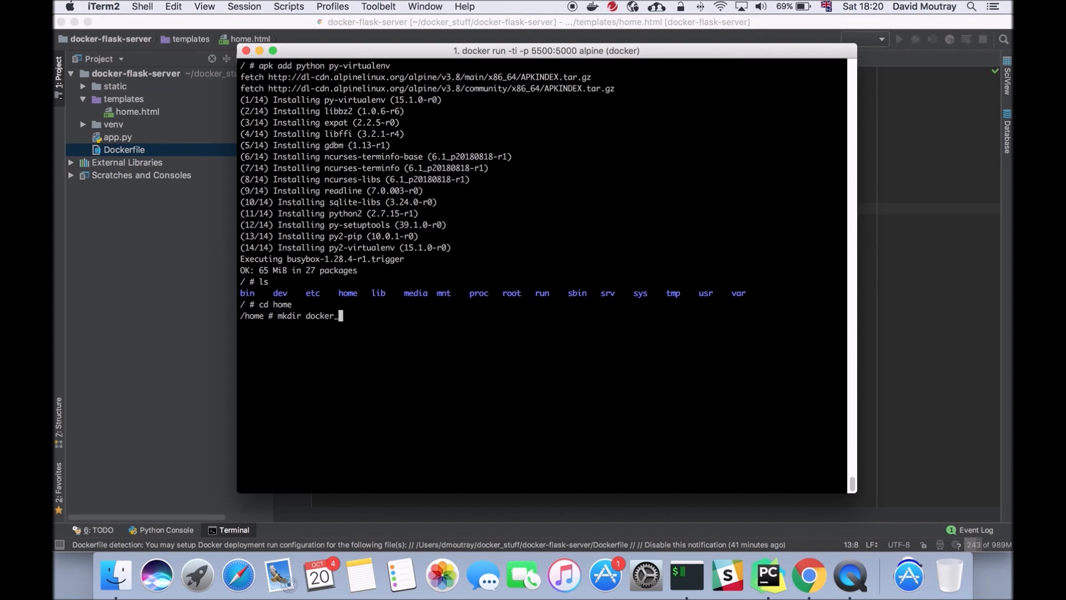
pyautogui.write('flask_serve')
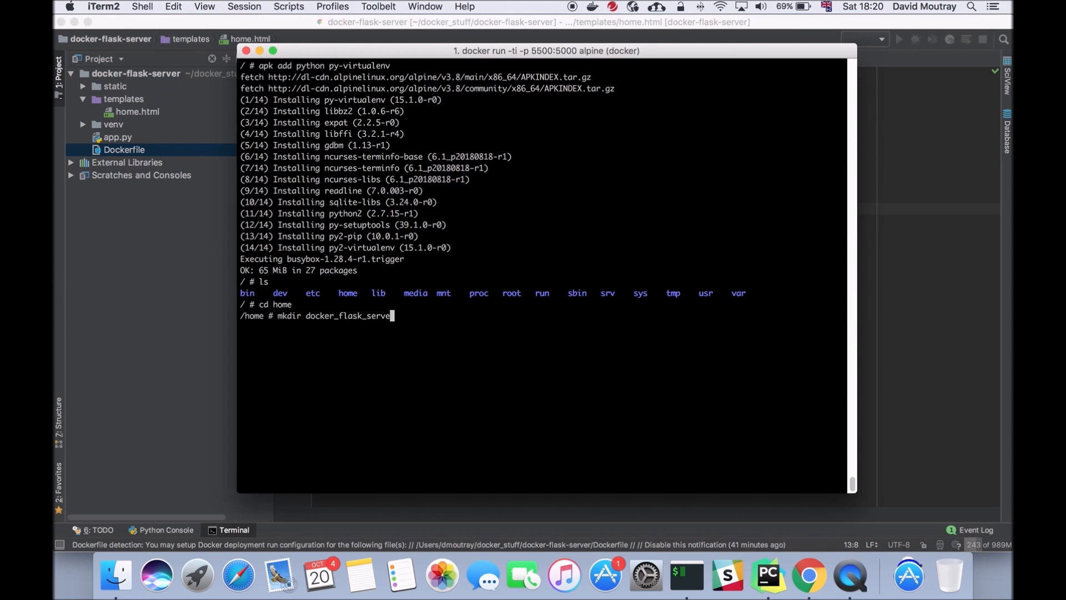
pyautogui.write('cd docker_flask_server/')
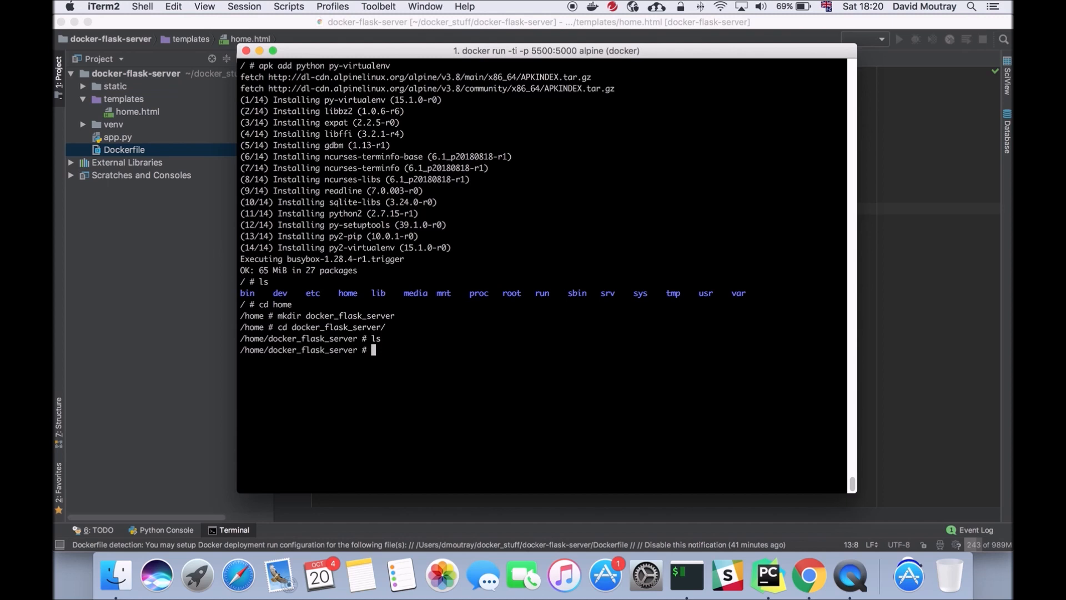
# - Create app.py with vi, pasting the Flask code copied from PyCharm
pyautogui.write('vi')
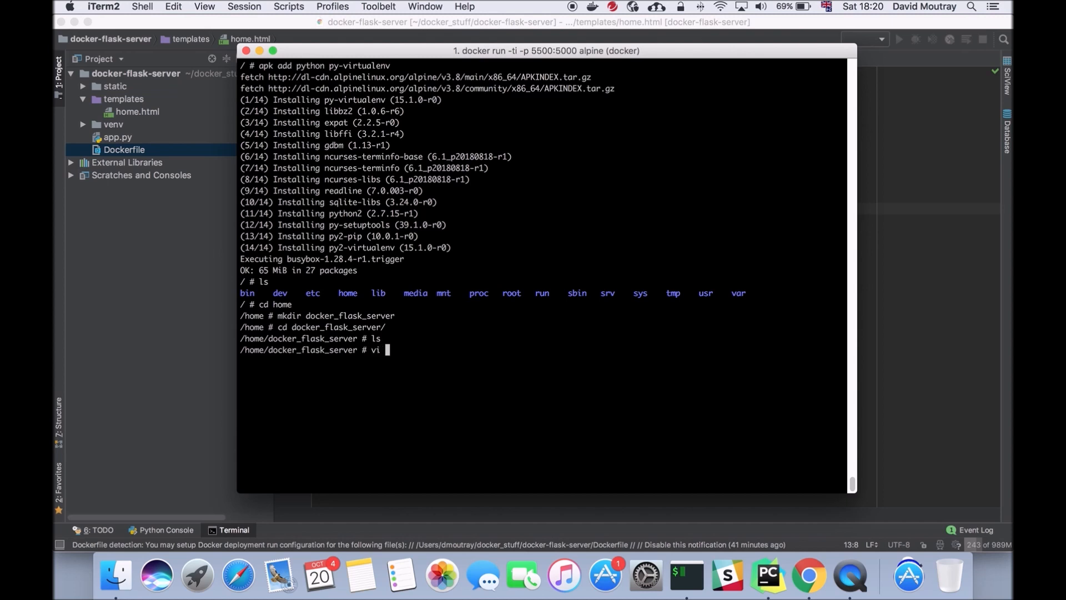
pyautogui.write('app.py')
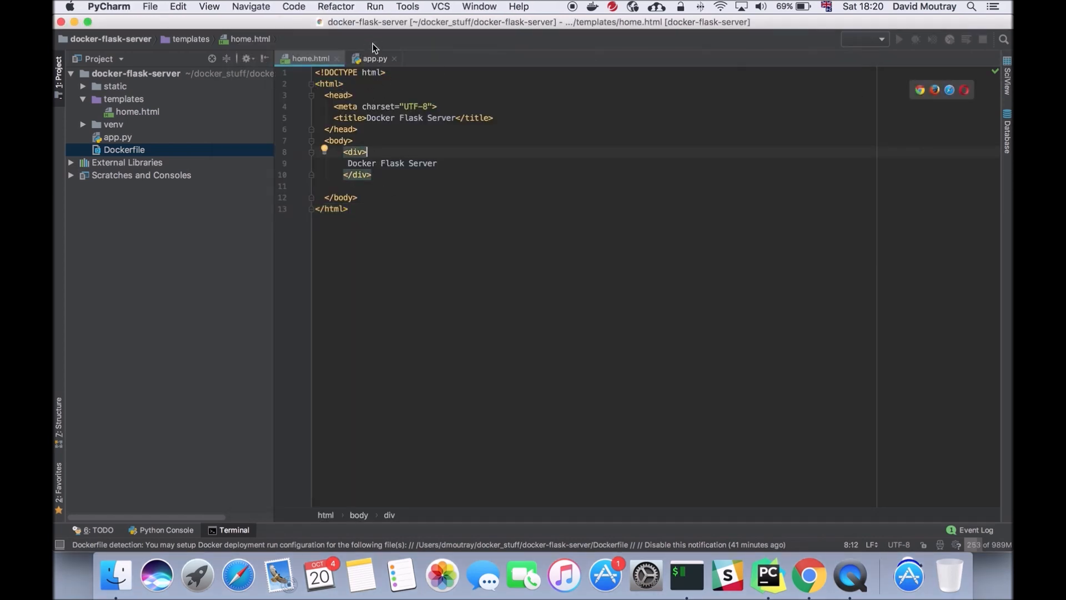
pyautogui.click(374, 58)
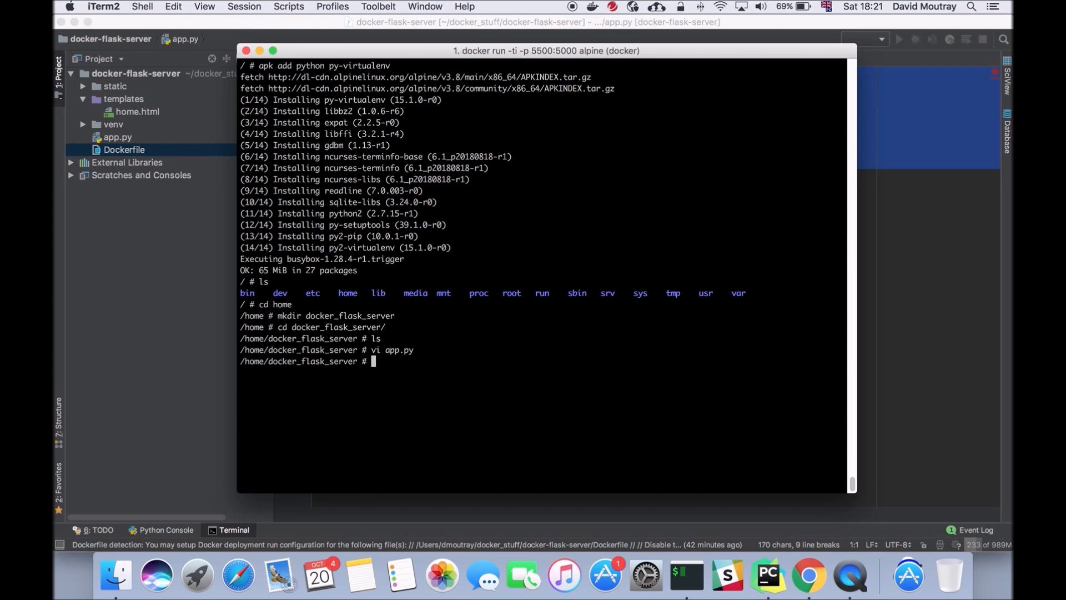
pyautogui.moveTo(831, 196)
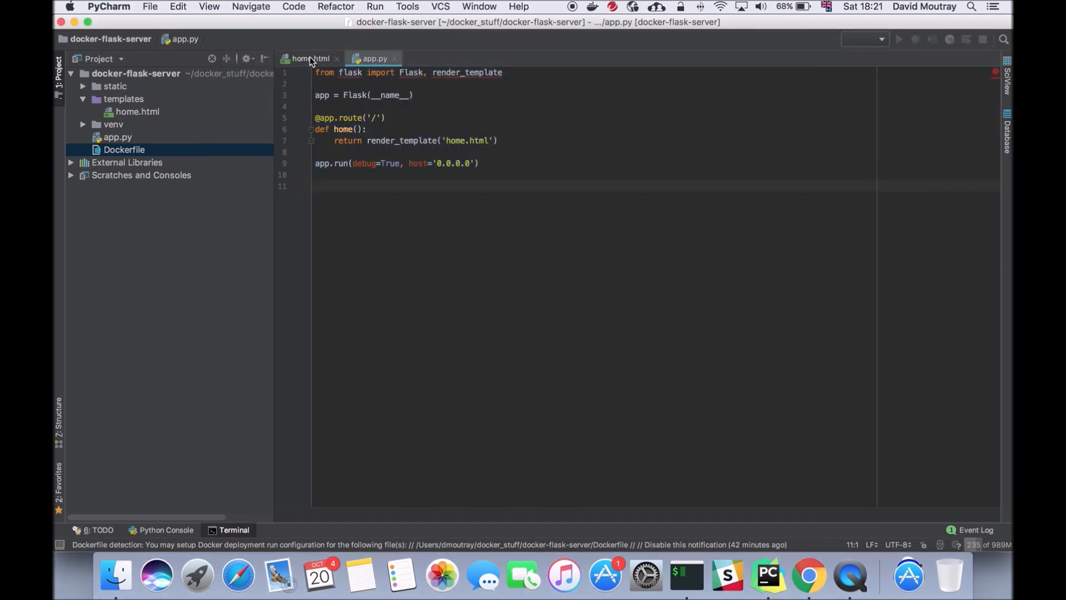
pyautogui.click(310, 58)
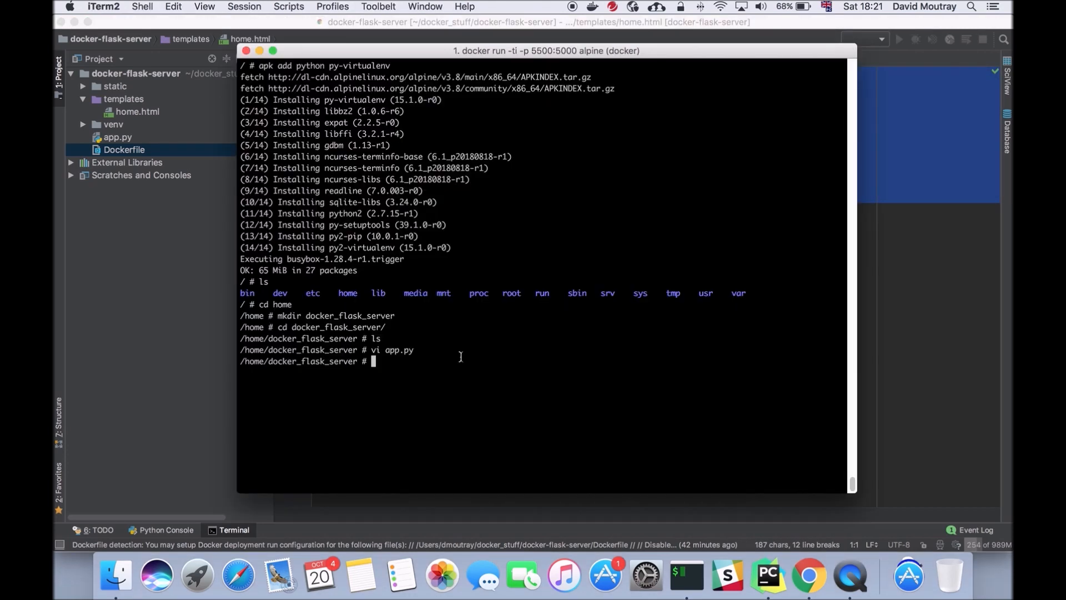
# - Make a templates folder and write home.html in it with vi, then list the project
pyautogui.write('mkdir templates')
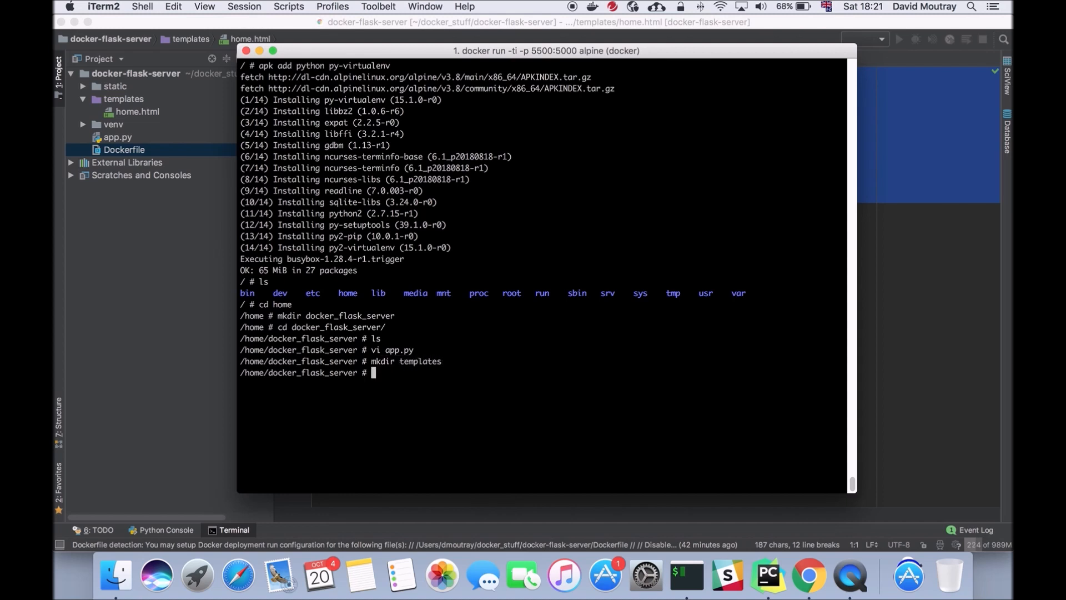
pyautogui.write('cd templates/')
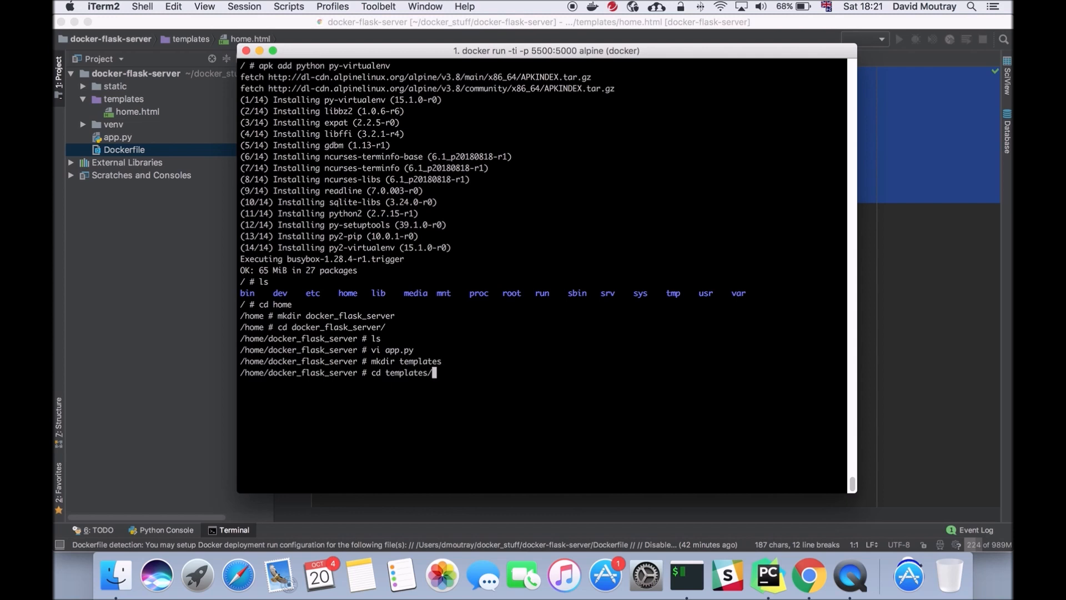
pyautogui.write('vi')
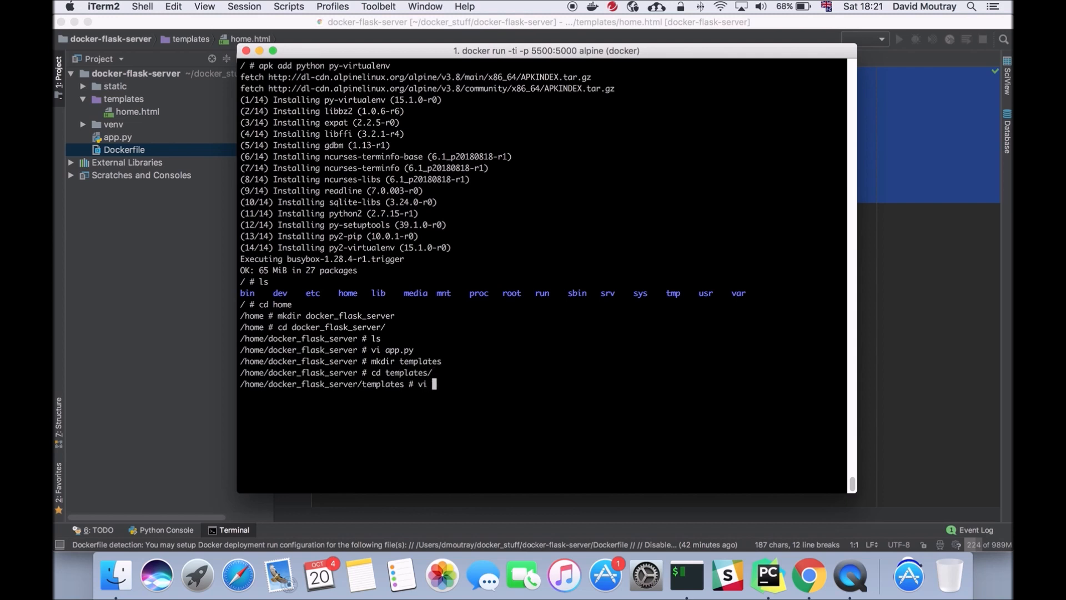
pyautogui.write('home')
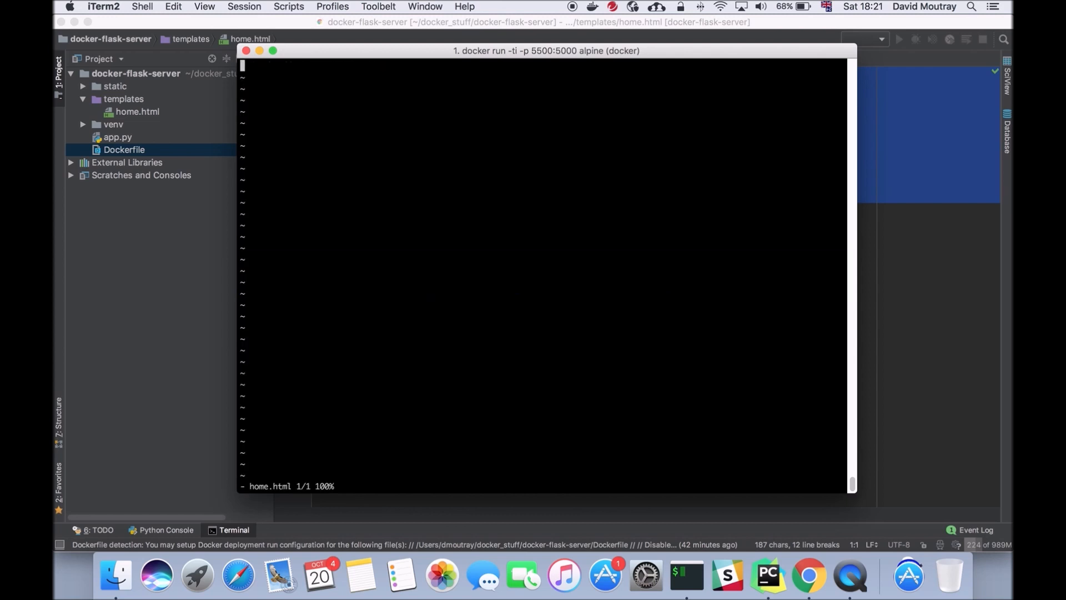
pyautogui.moveTo(398, 80)
pyautogui.write('cd ..')
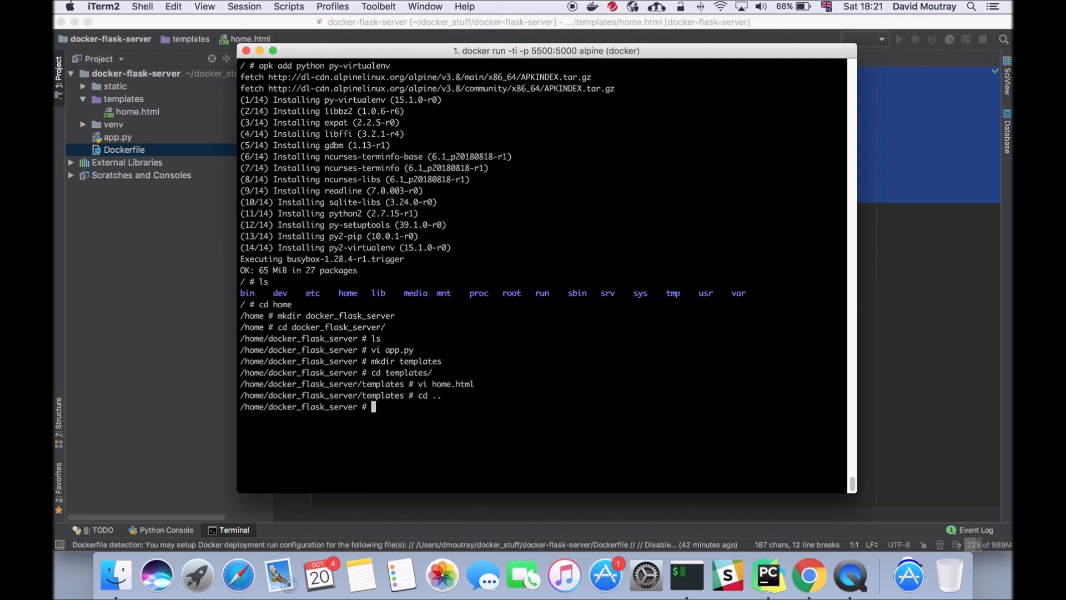
pyautogui.write('ls')
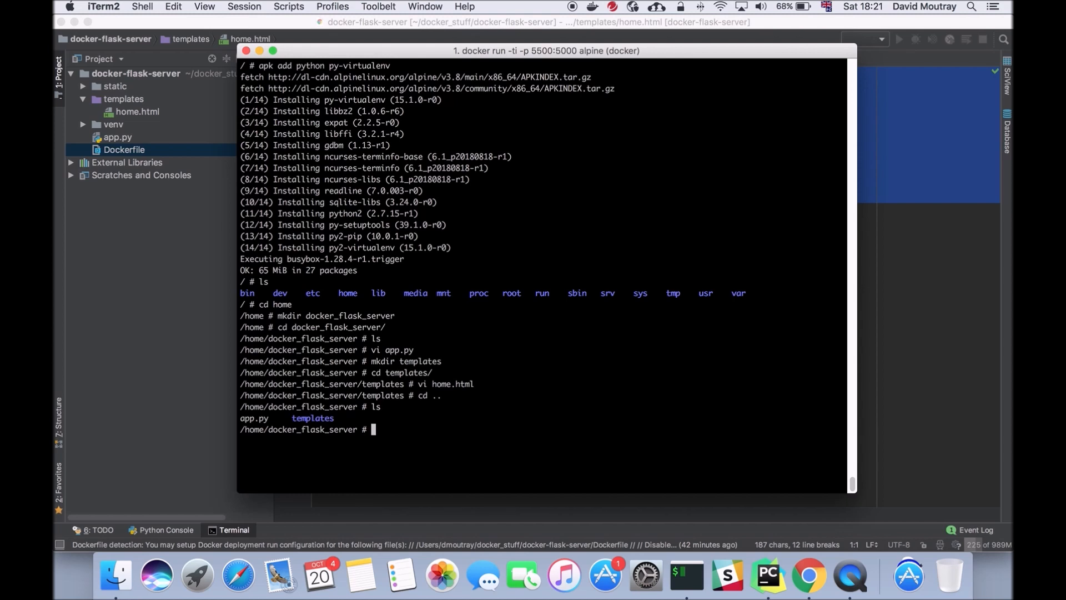
pyautogui.write('virtua')
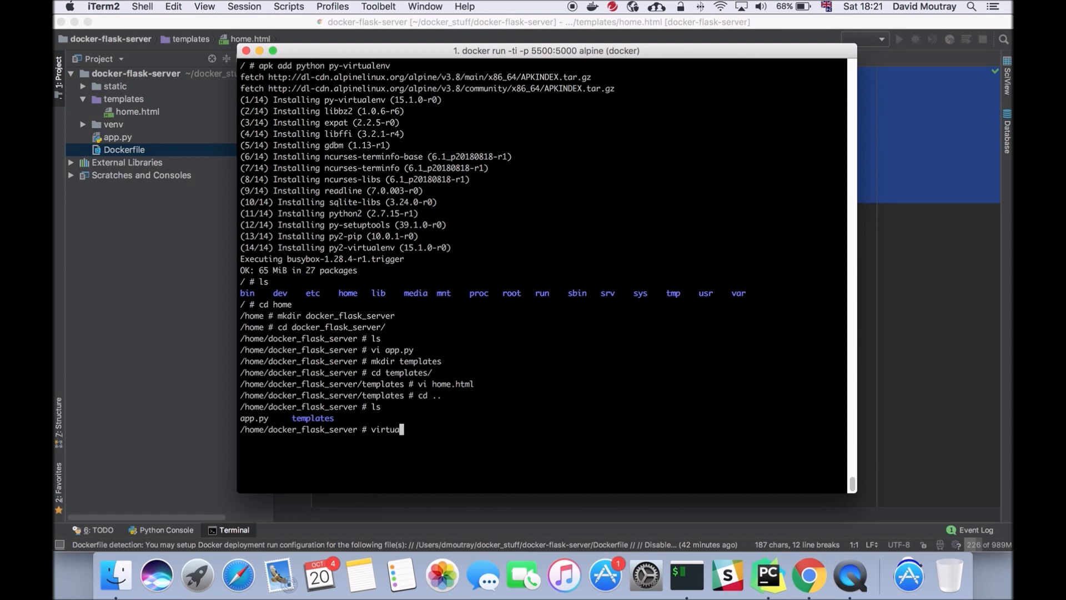
# - Create virtualenv venv and activate it with source ./venv/bin/activate
pyautogui.write('lenv')
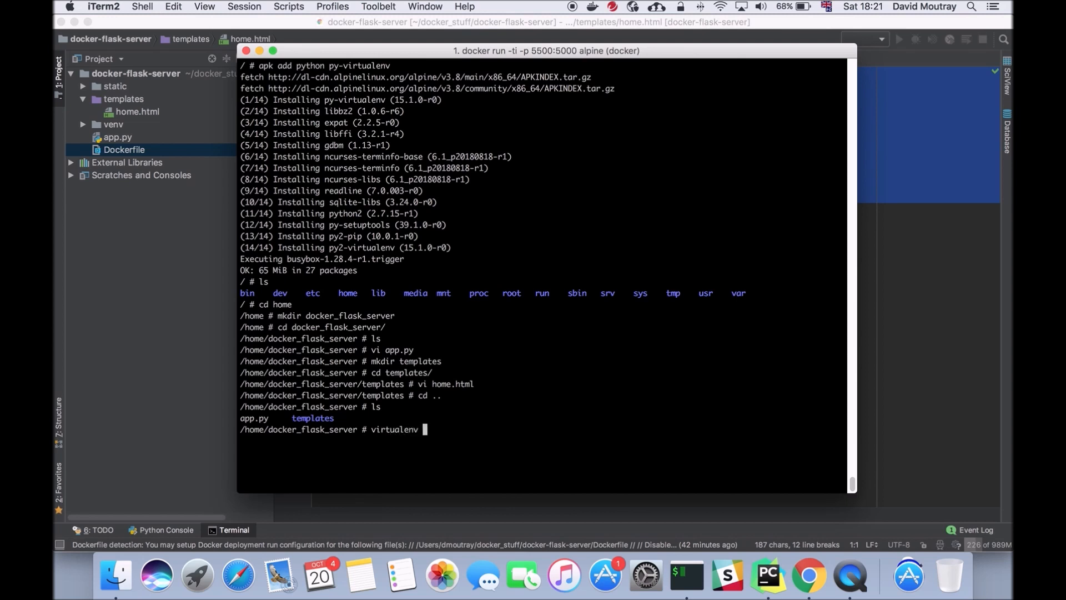
pyautogui.write('venv')
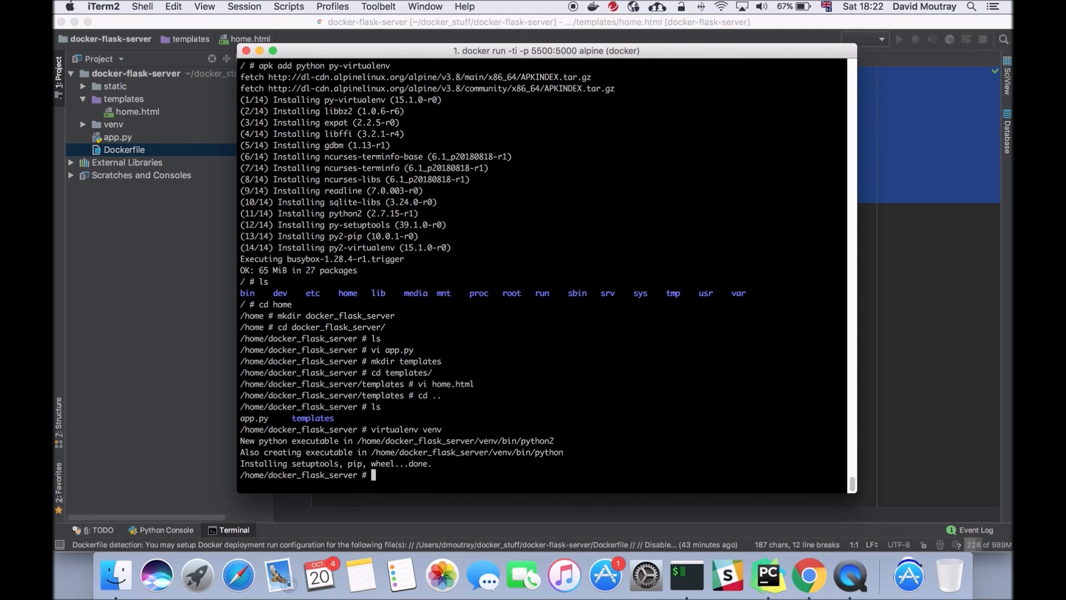
pyautogui.write('source')
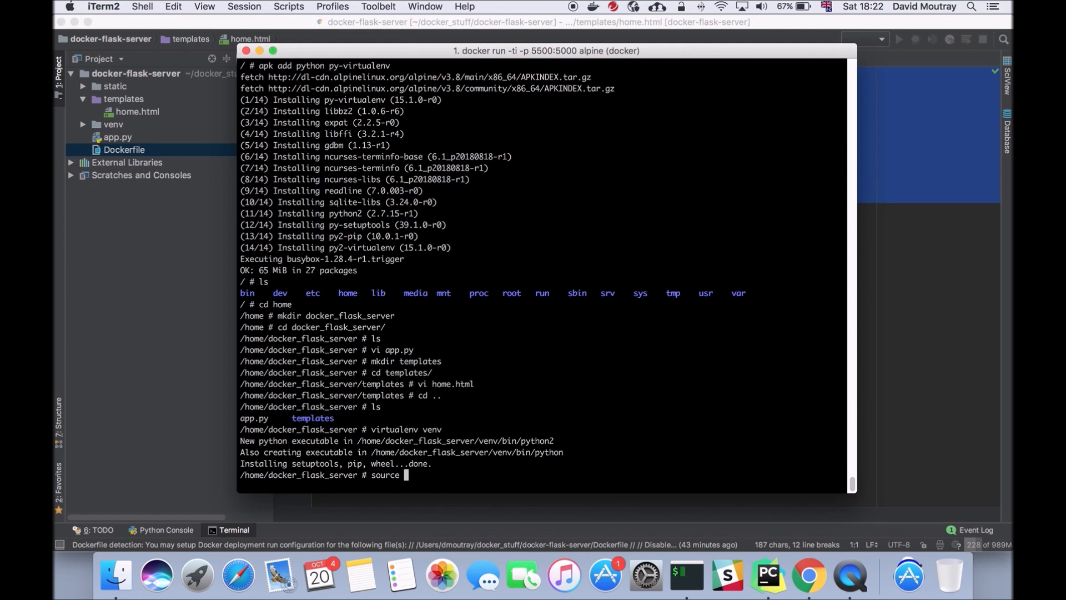
pyautogui.write('./ve')
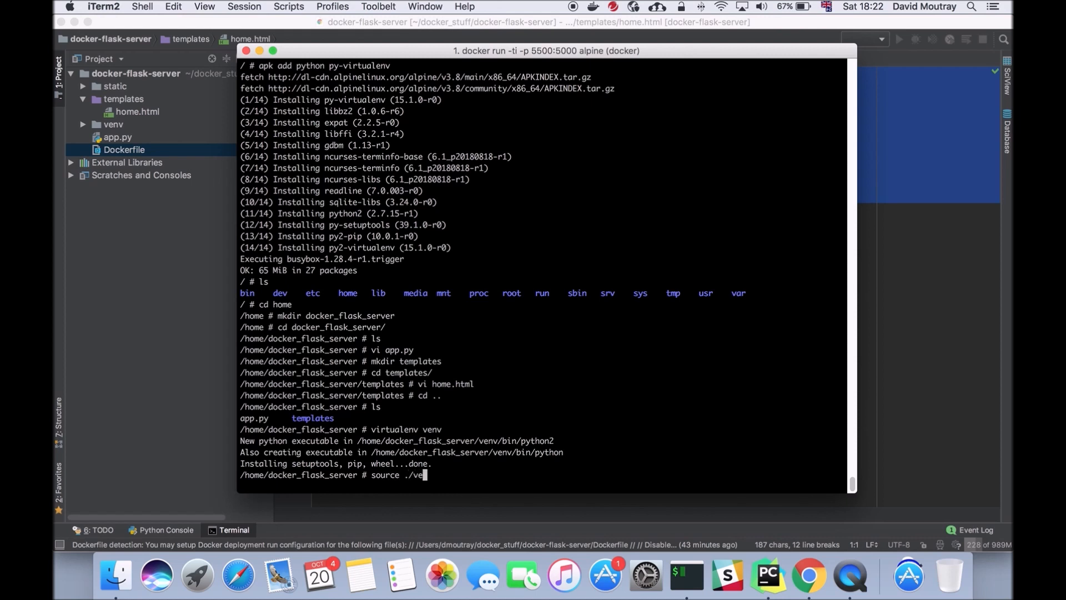
pyautogui.write('nv/bin/')
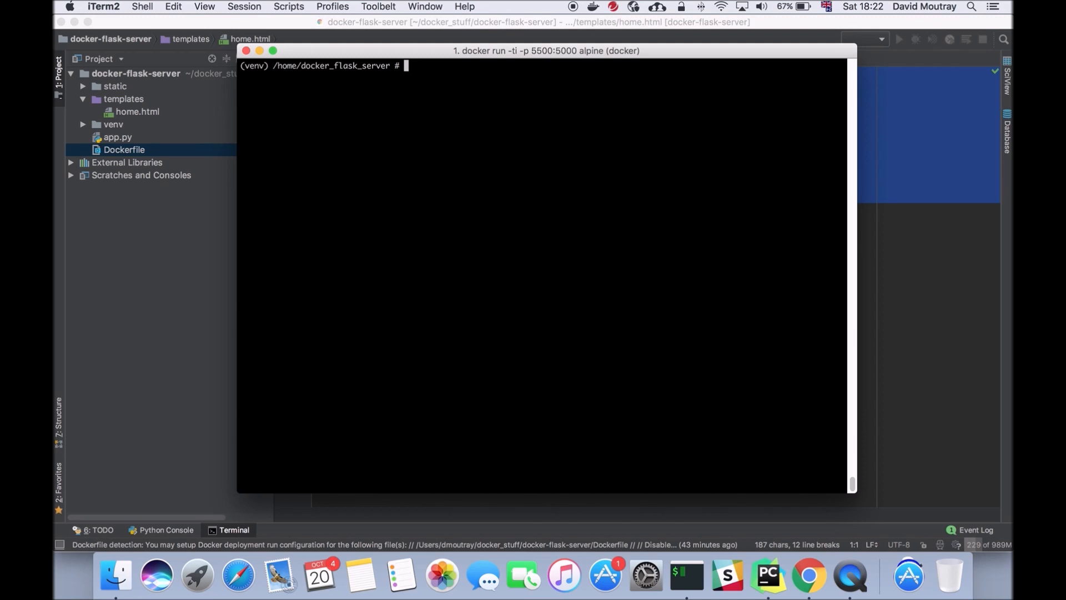
# - Run pip install flask, then python app.py to serve on 0.0.0.0:5000
pyautogui.write('pip install')
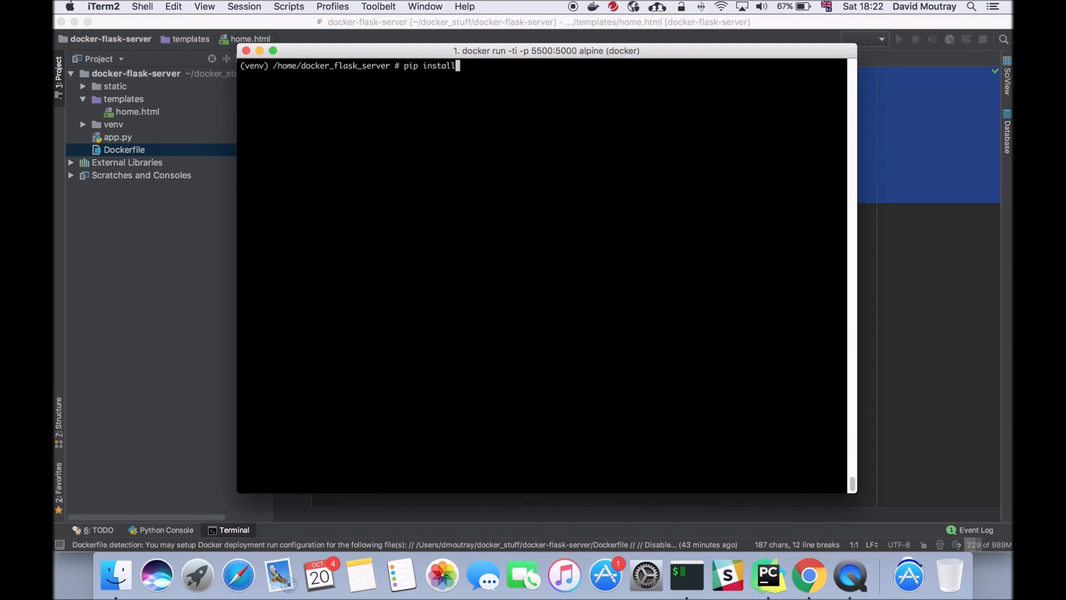
pyautogui.write('fl')
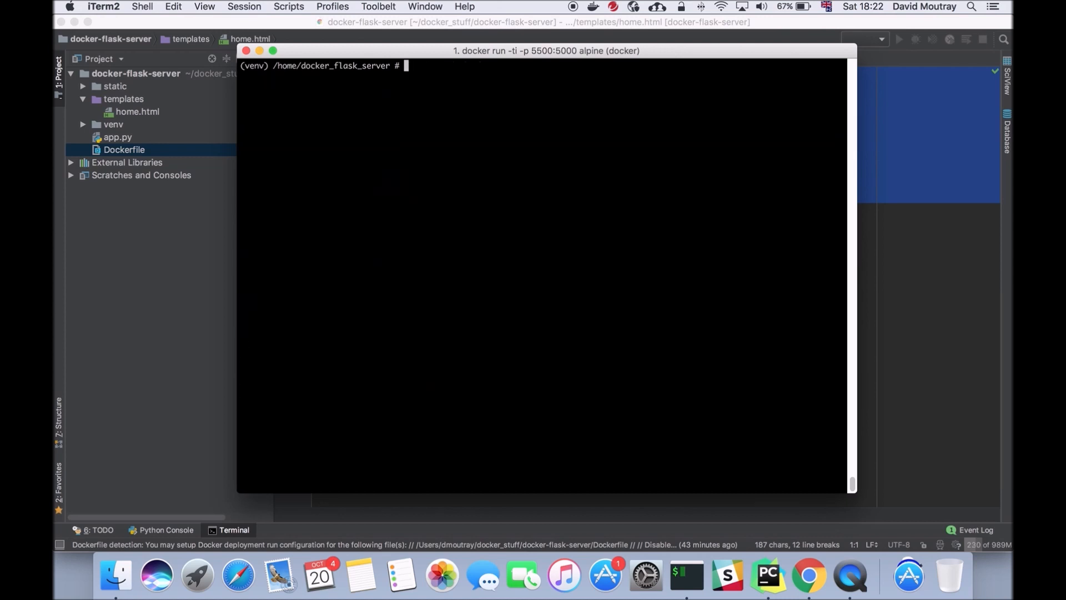
pyautogui.write('ls')
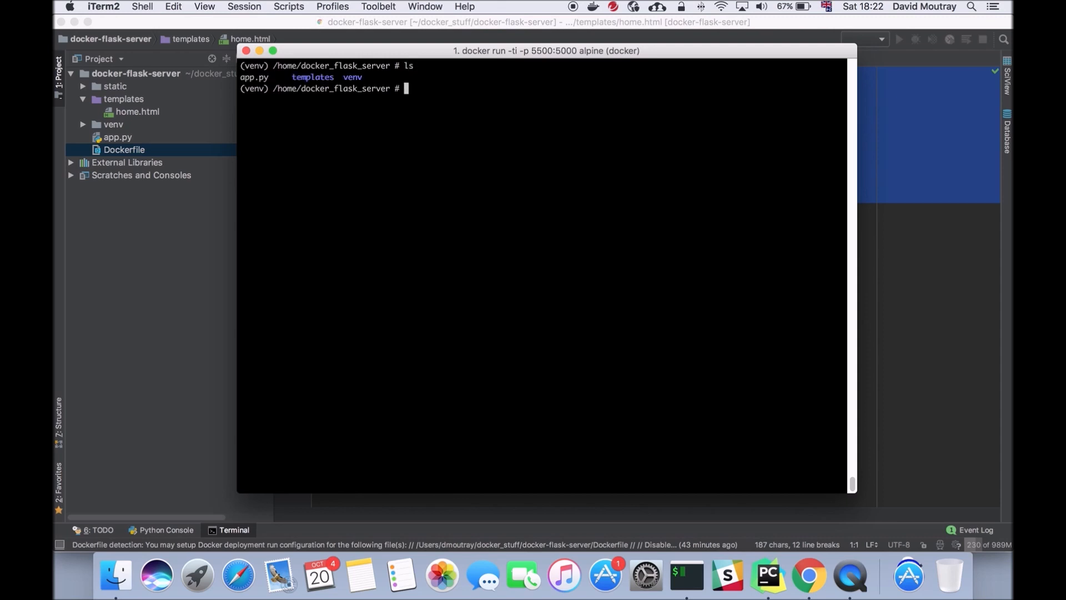
pyautogui.write('python a')
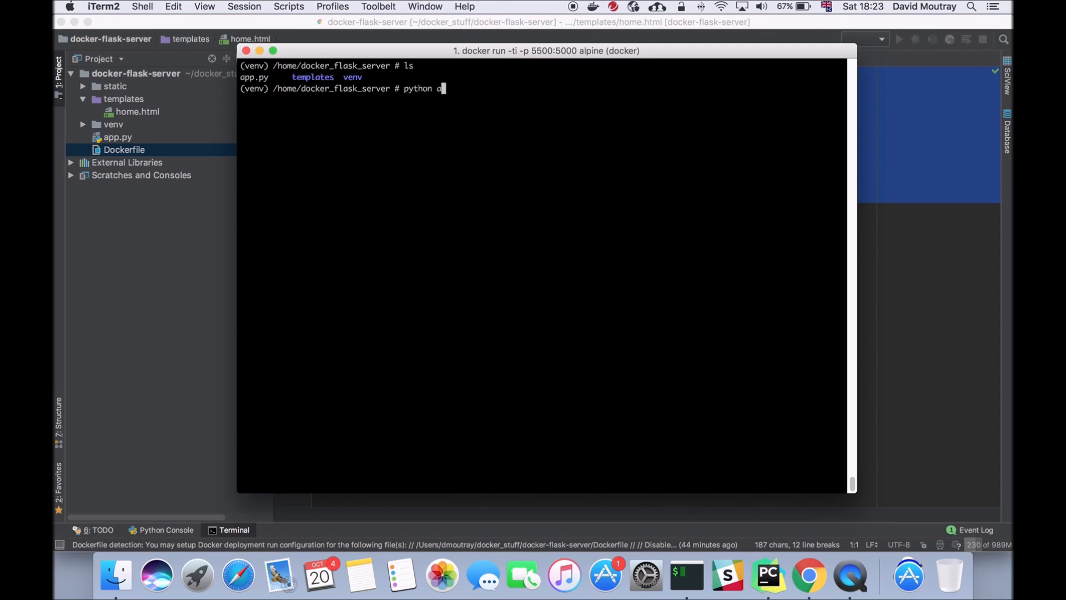
pyautogui.write('pp.py')
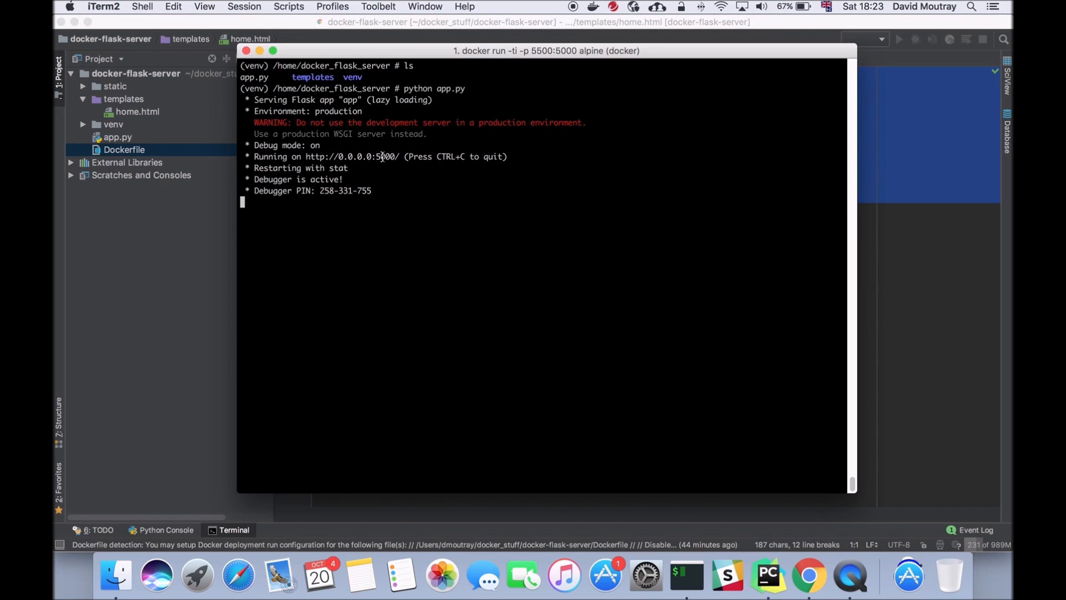
pyautogui.moveTo(808, 575)
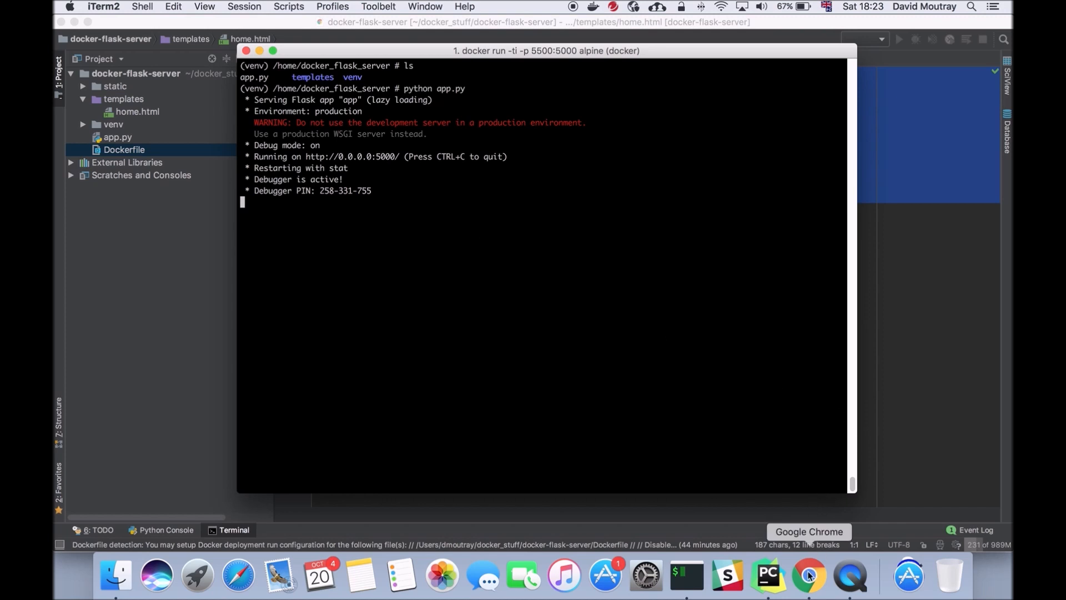
pyautogui.click(808, 576)
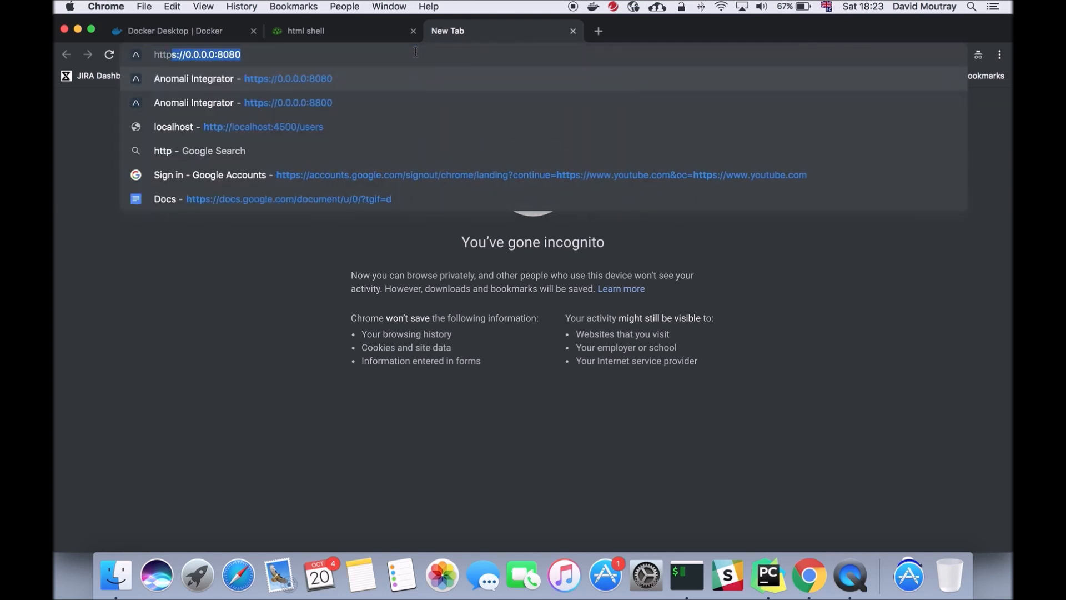
pyautogui.write('http://0.0.0.0:5500')
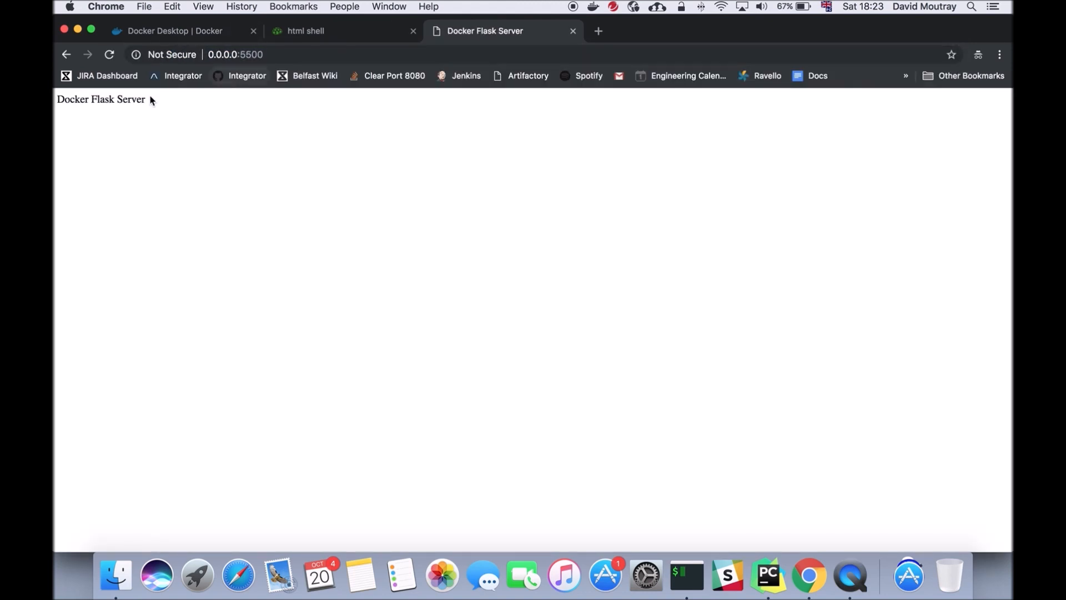
pyautogui.click(272, 54)
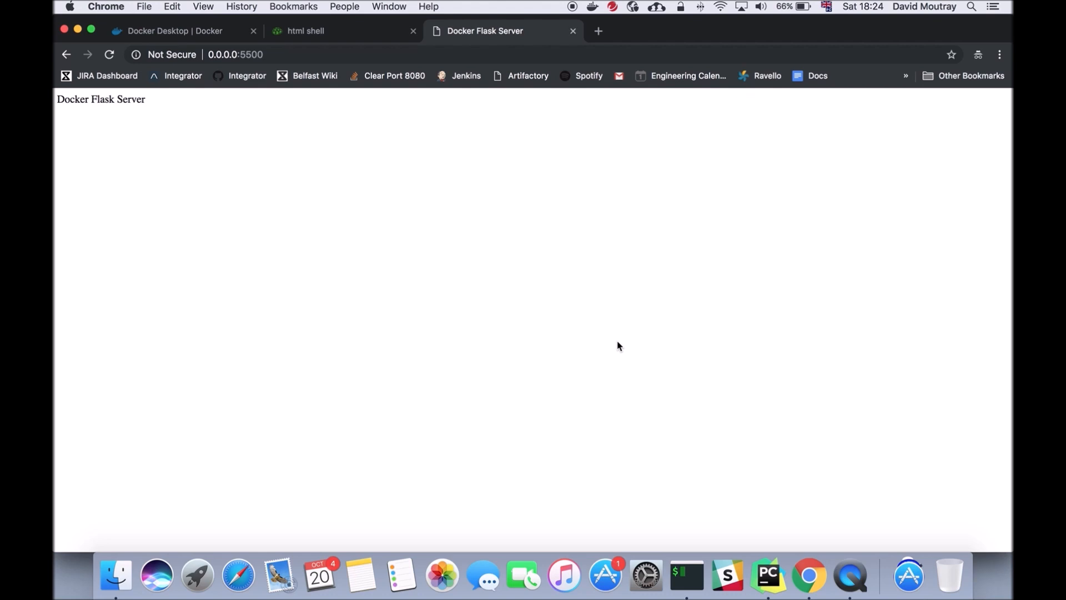
pyautogui.moveTo(876, 557)
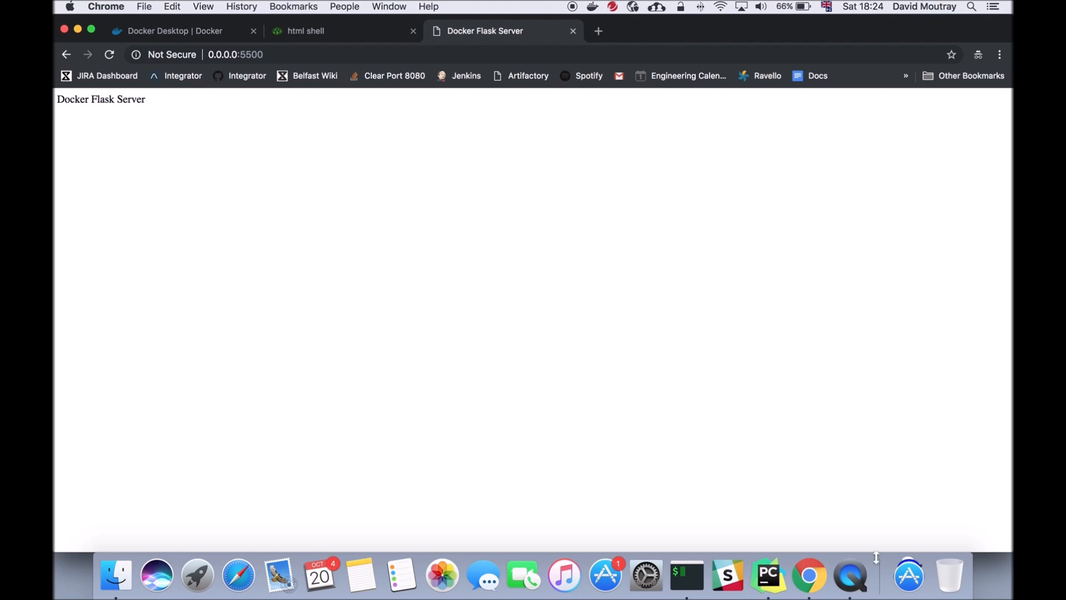
pyautogui.moveTo(852, 577)
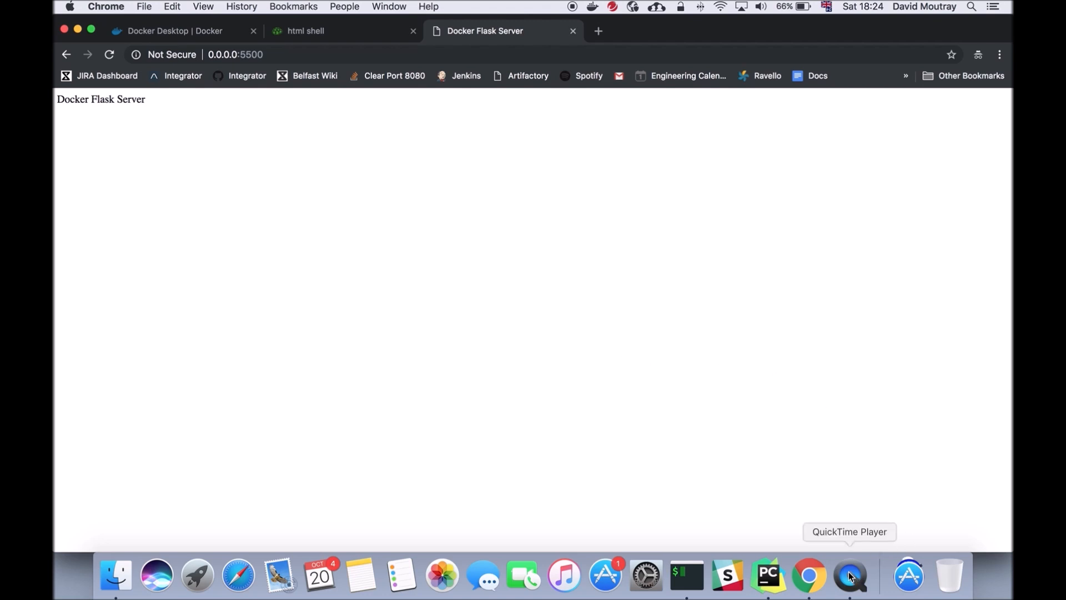